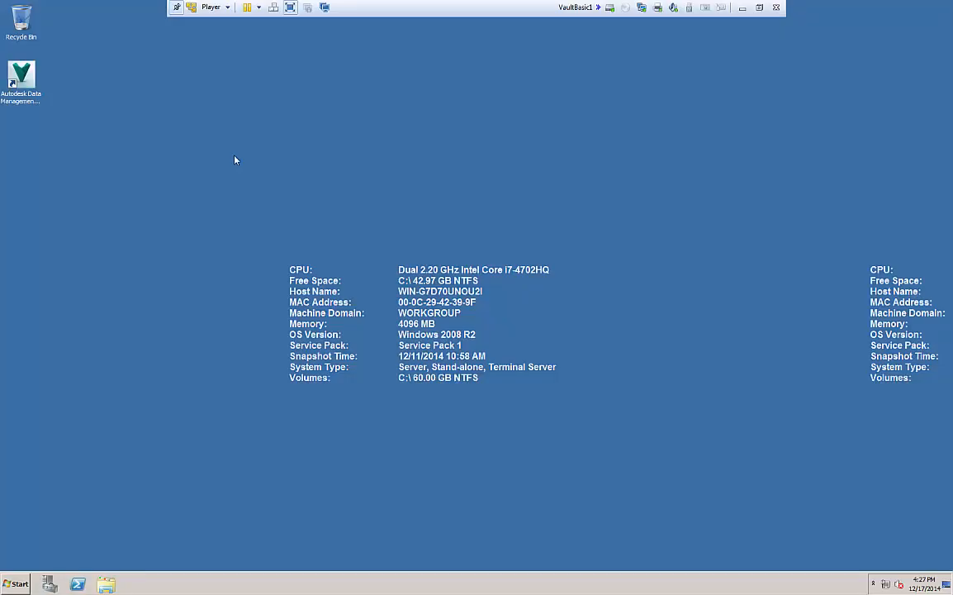
mouse_move(201, 181)
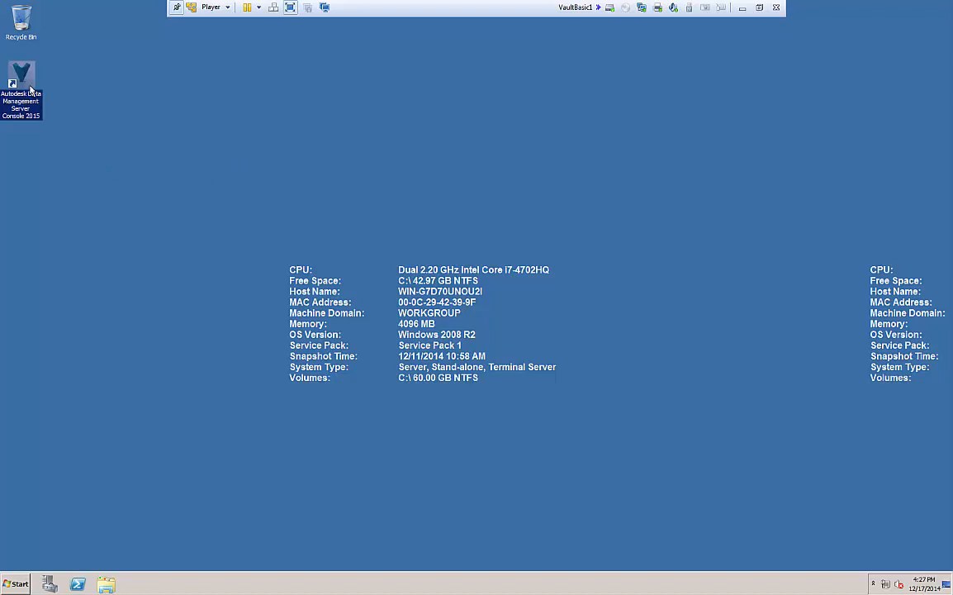
mouse_move(77, 127)
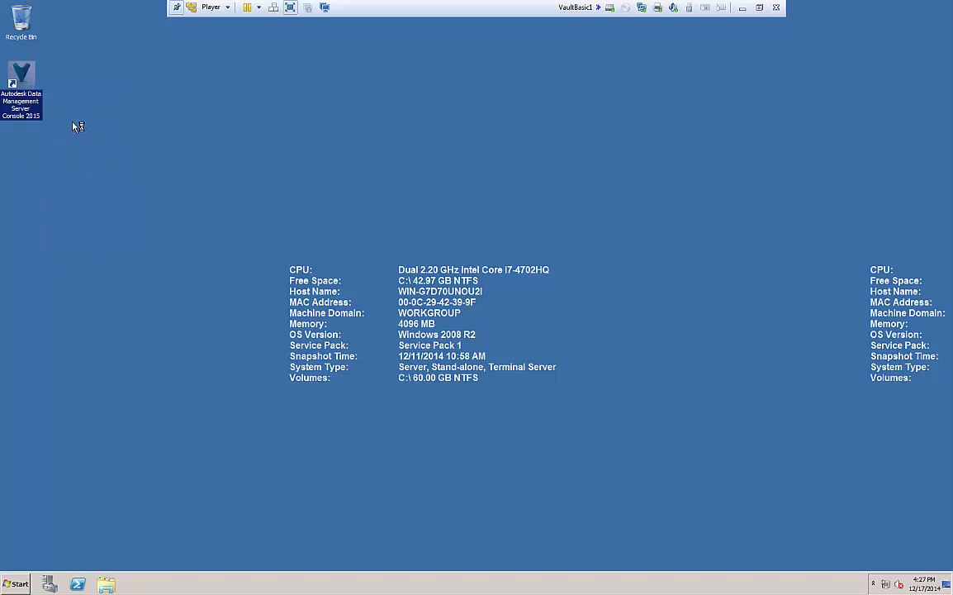
mouse_move(175, 381)
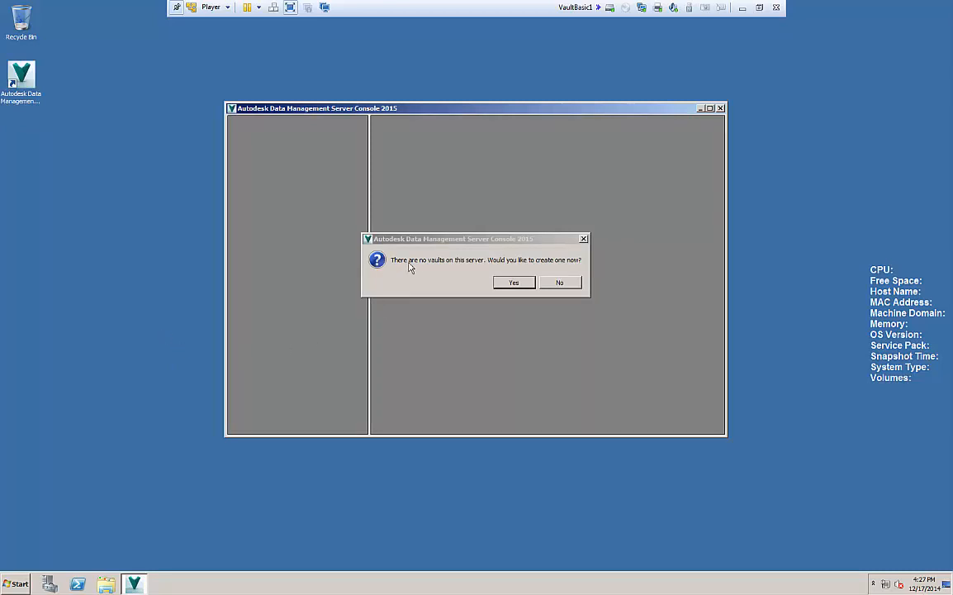
mouse_move(568, 271)
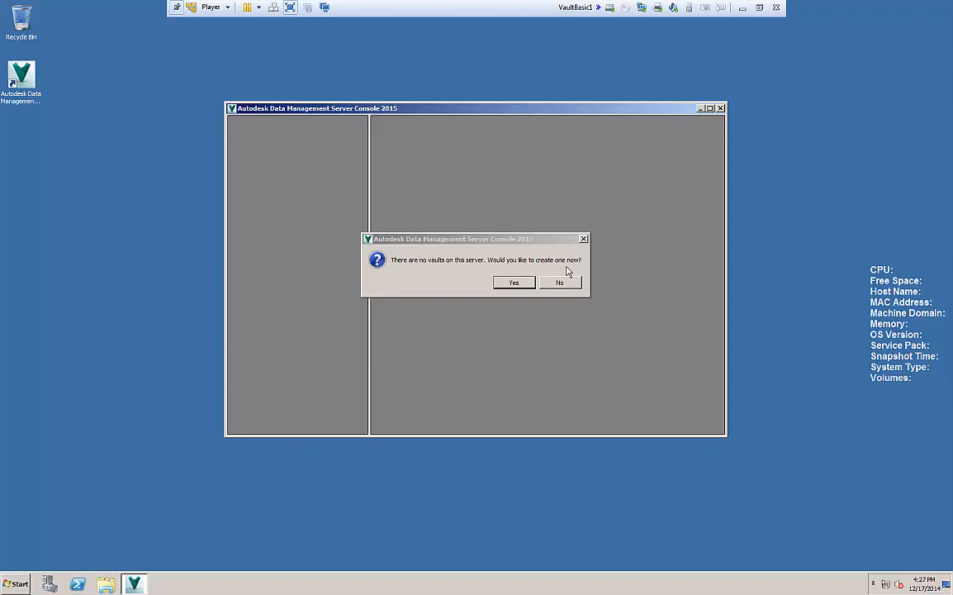
mouse_move(569, 273)
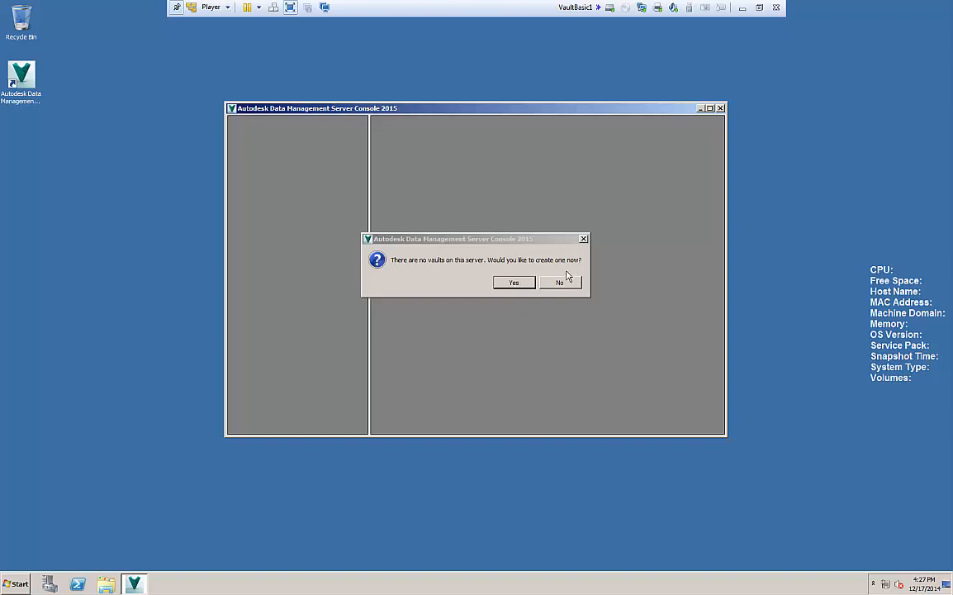
mouse_move(562, 288)
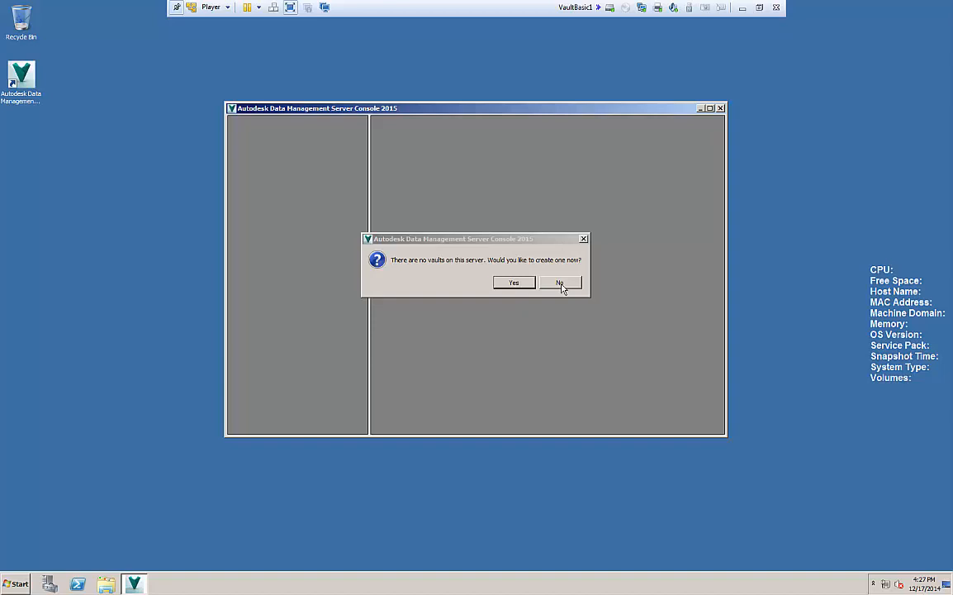
Step: Decline creating a new vault and start a vault restore from Tools > Restore
click(560, 283)
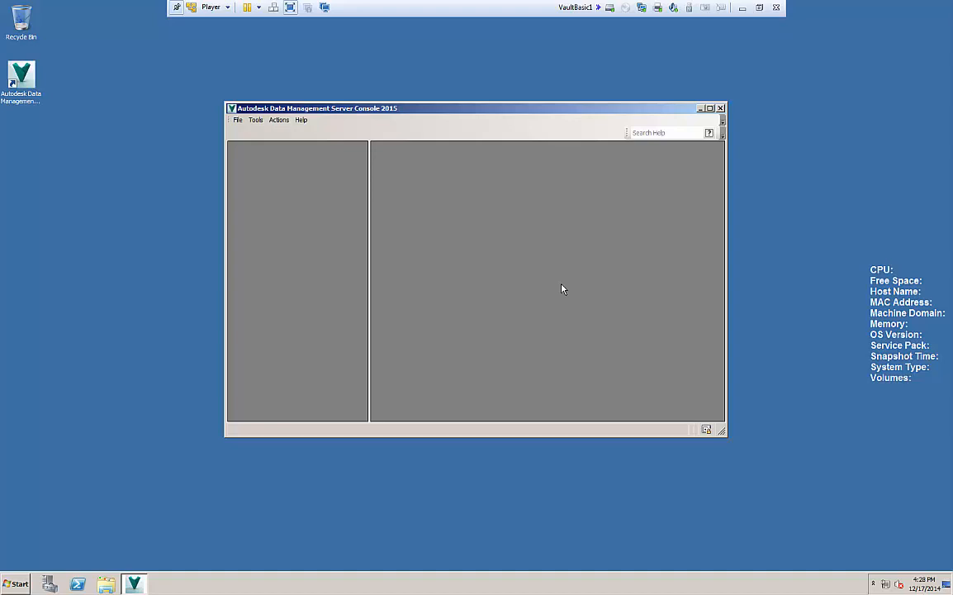
click(256, 120)
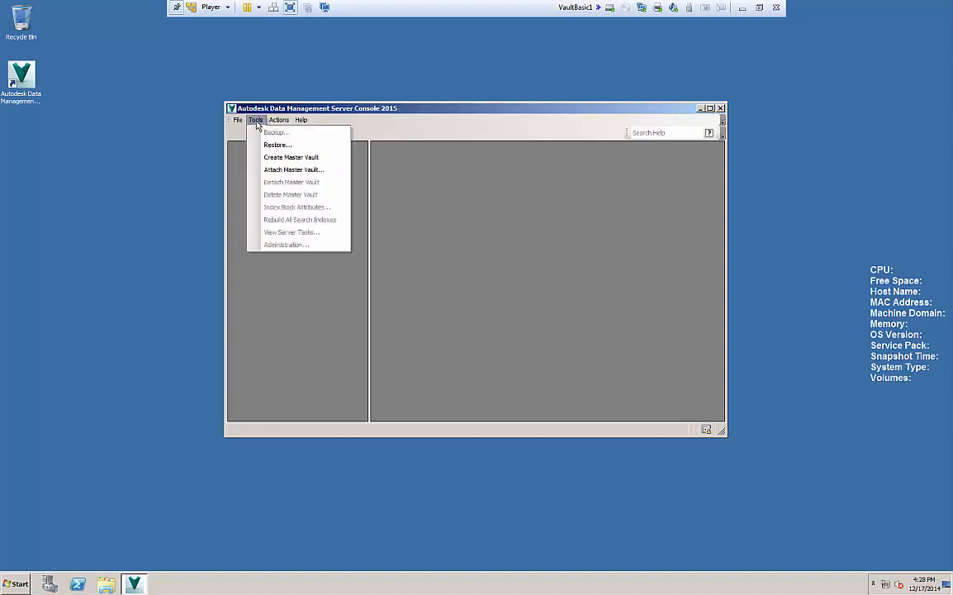
mouse_move(278, 145)
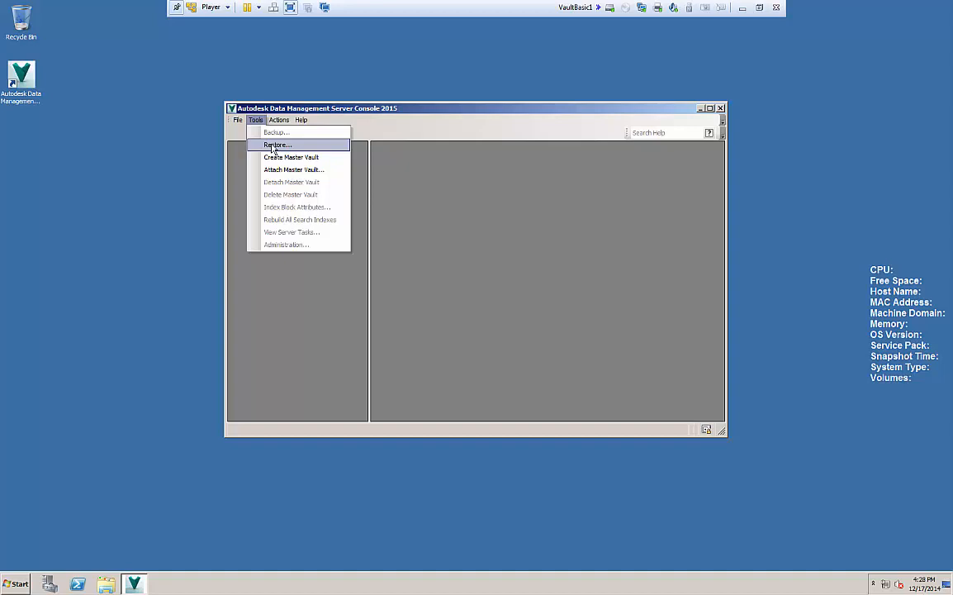
click(277, 145)
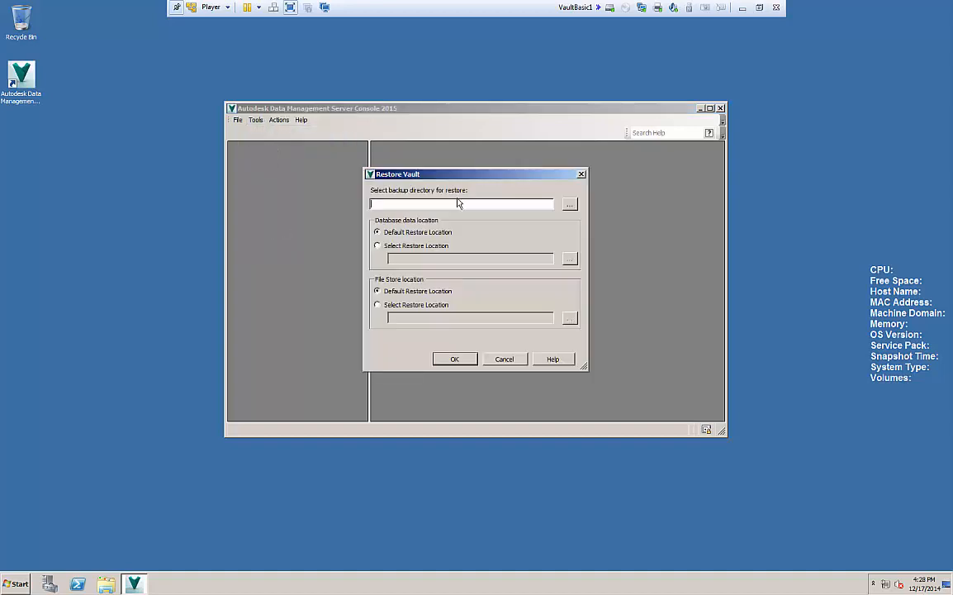
click(14, 583)
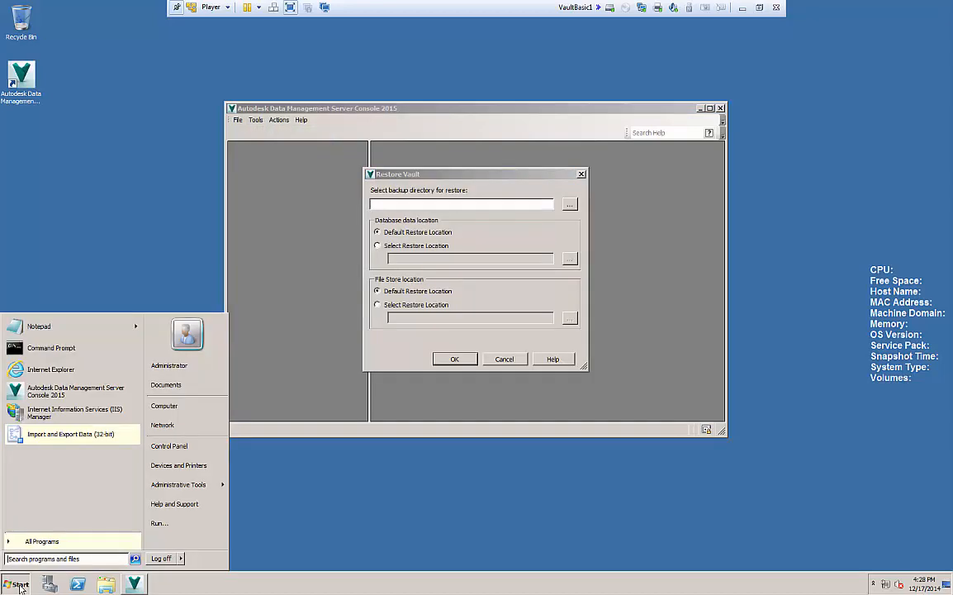
Step: On Local Disk (C:), check the extracted VaultBackup_2014_12_02_2_07_07_PM folder beside its zip
click(165, 406)
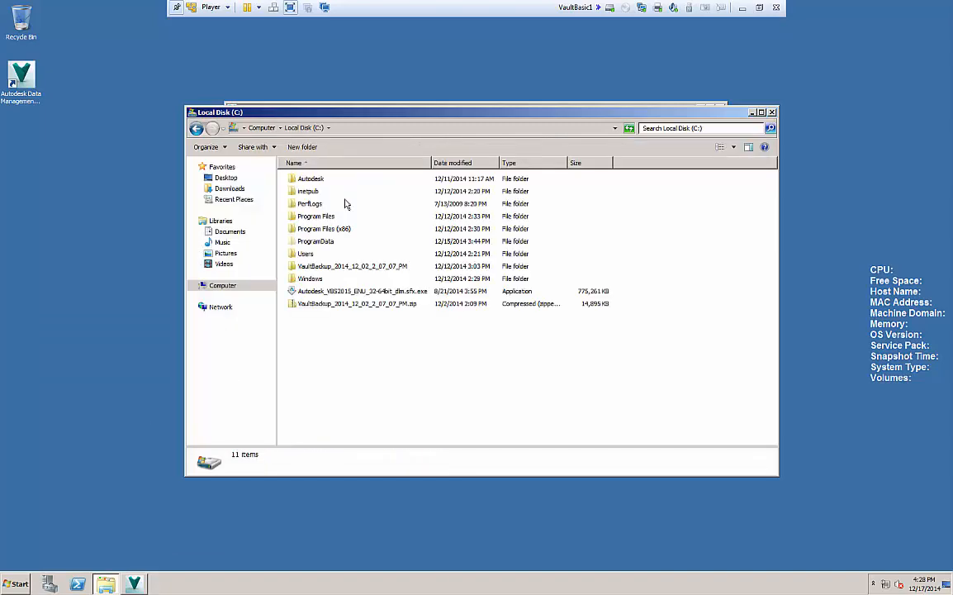
click(357, 303)
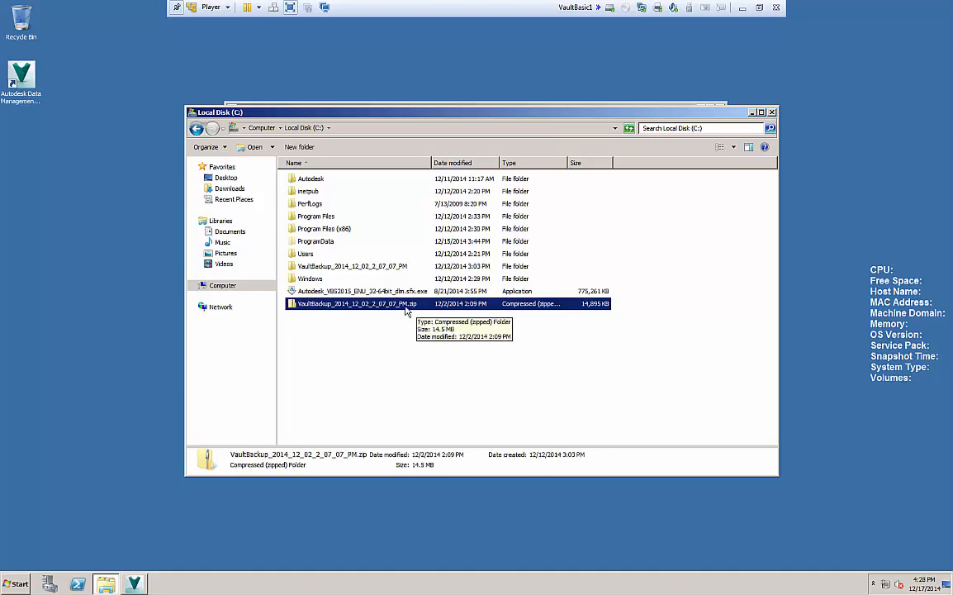
right_click(355, 303)
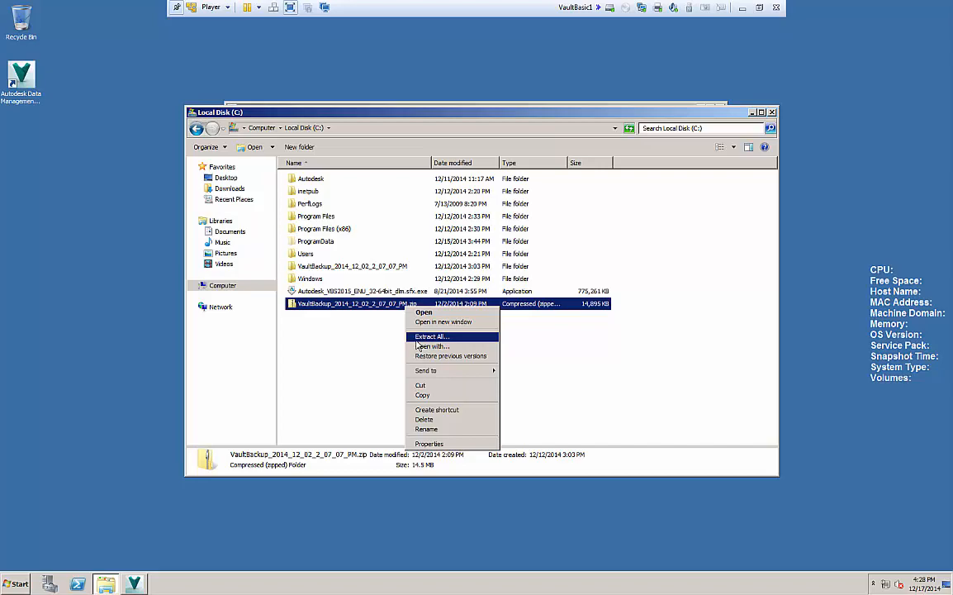
click(432, 336)
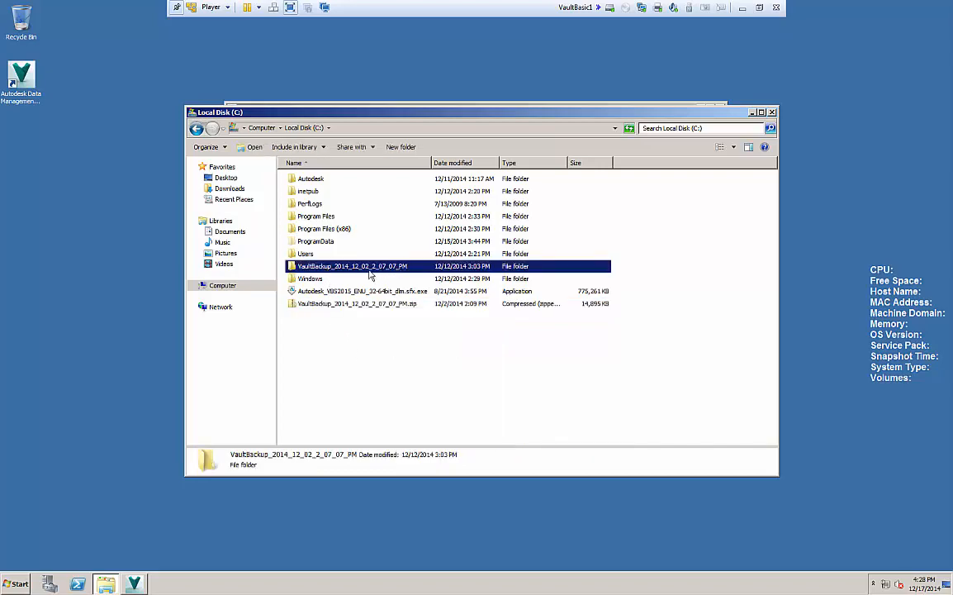
mouse_move(303, 266)
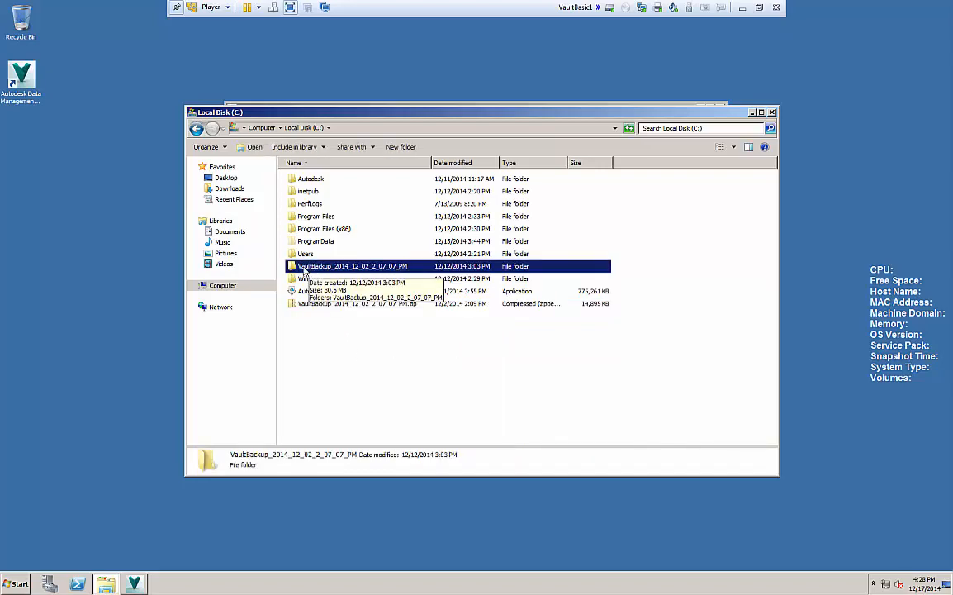
mouse_move(677, 150)
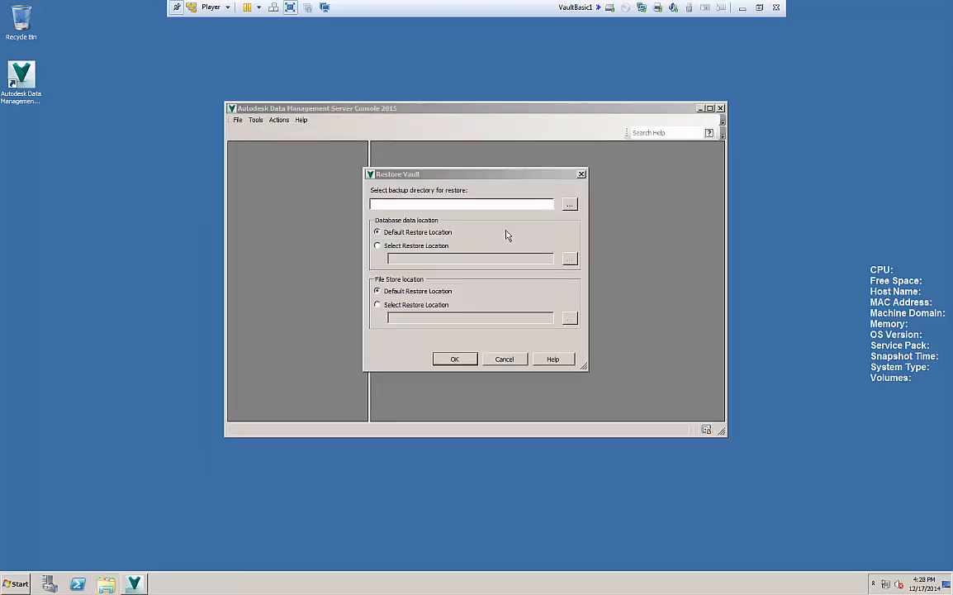
Step: Set the backup directory to the inner C:\VaultBackup_2014_12_02_2_07_07_PM folder with databases and FileStores
click(569, 204)
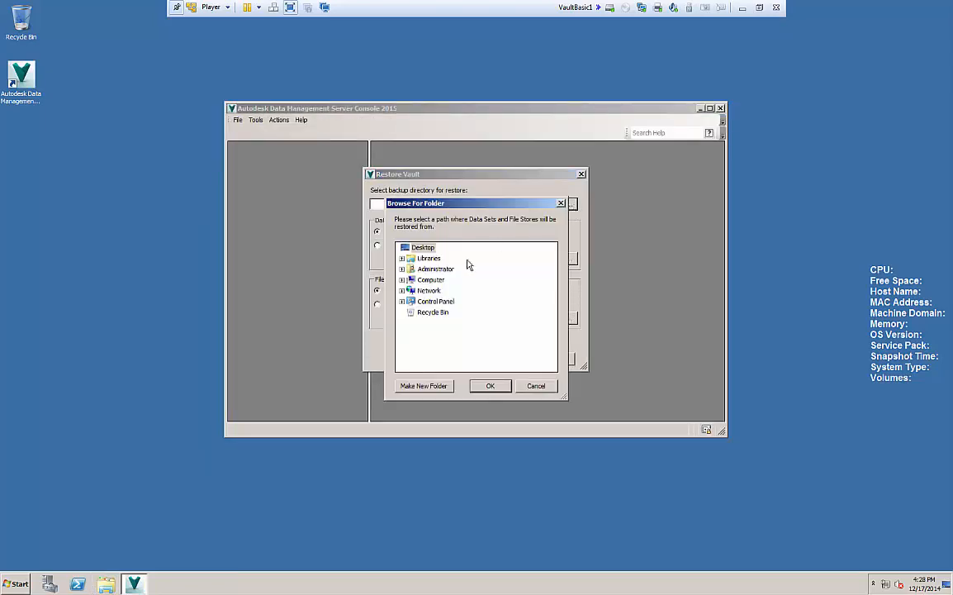
mouse_move(449, 296)
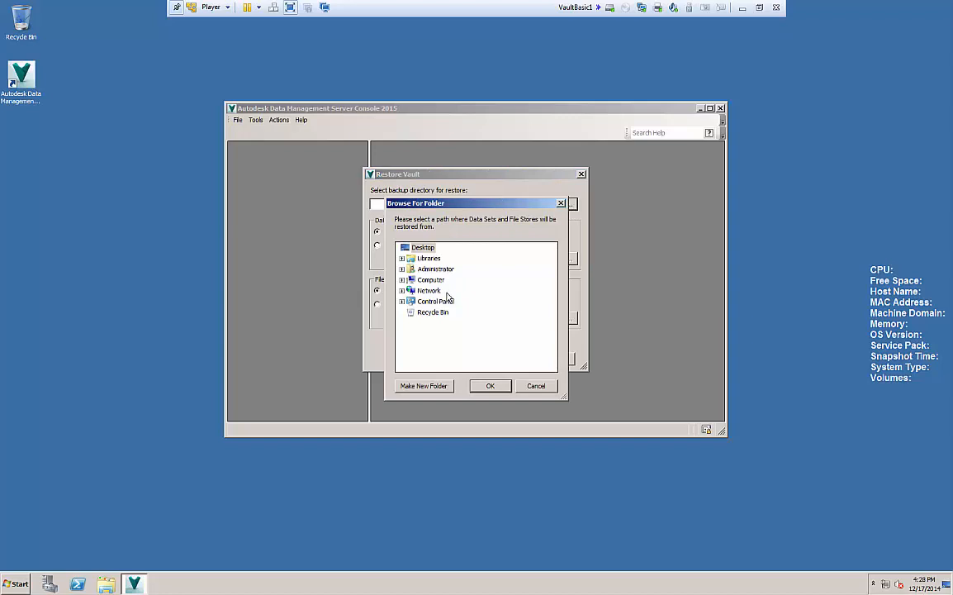
click(403, 279)
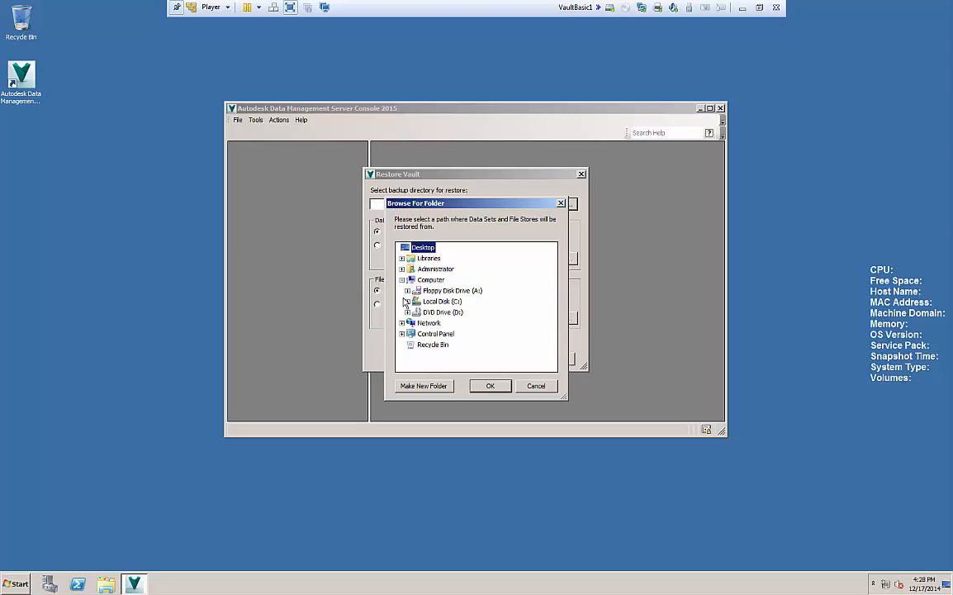
click(406, 302)
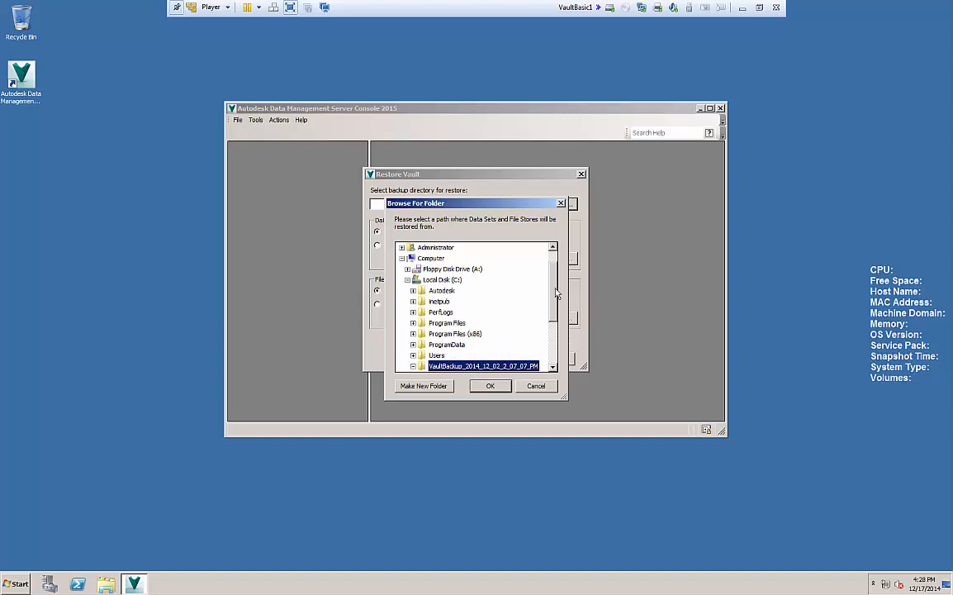
click(420, 301)
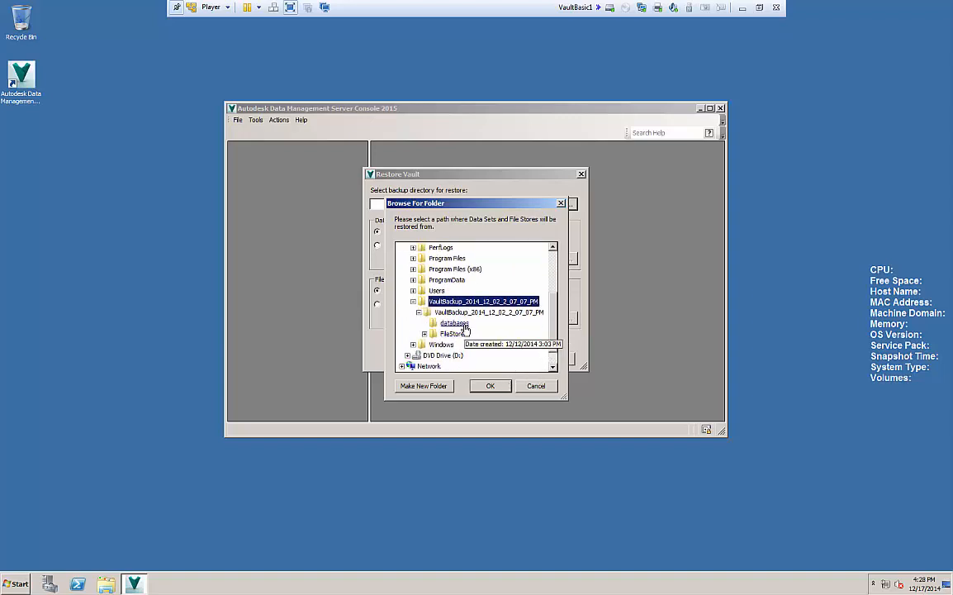
mouse_move(529, 341)
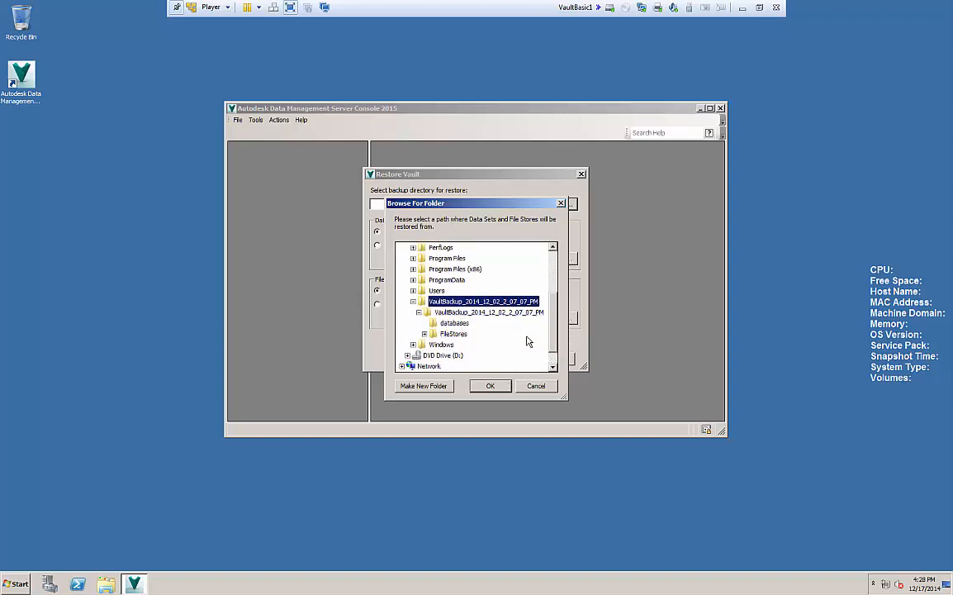
click(486, 311)
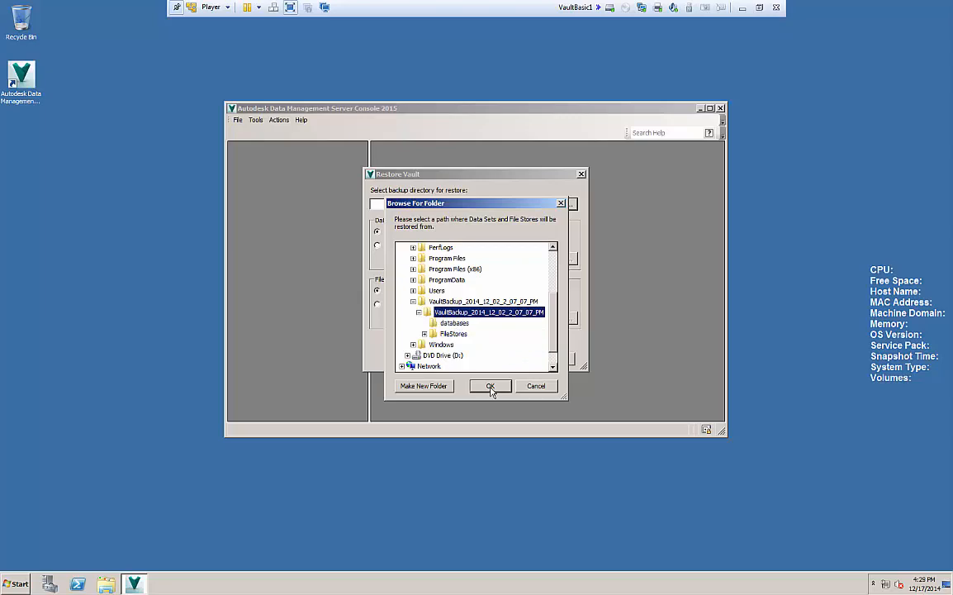
click(490, 386)
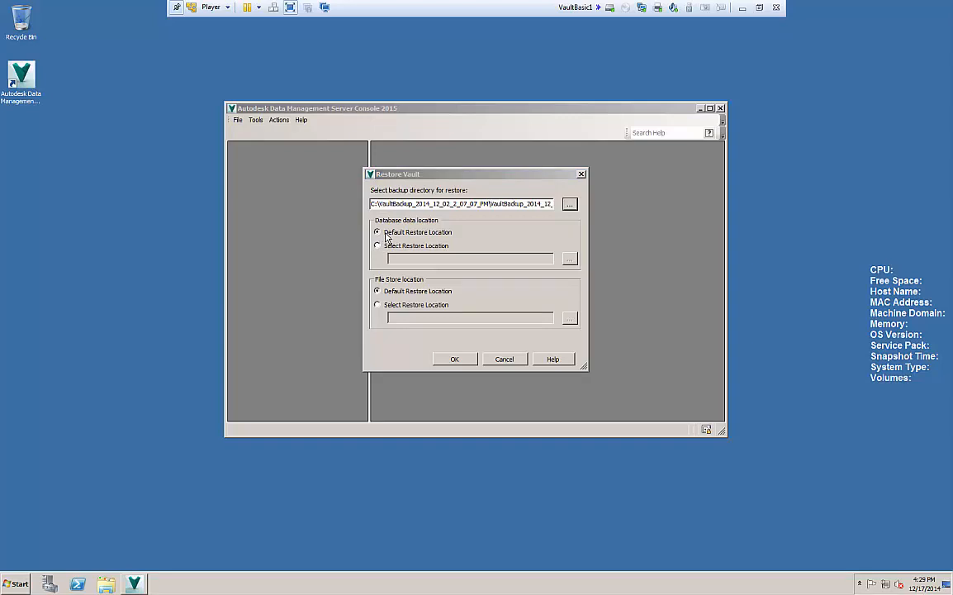
mouse_move(405, 287)
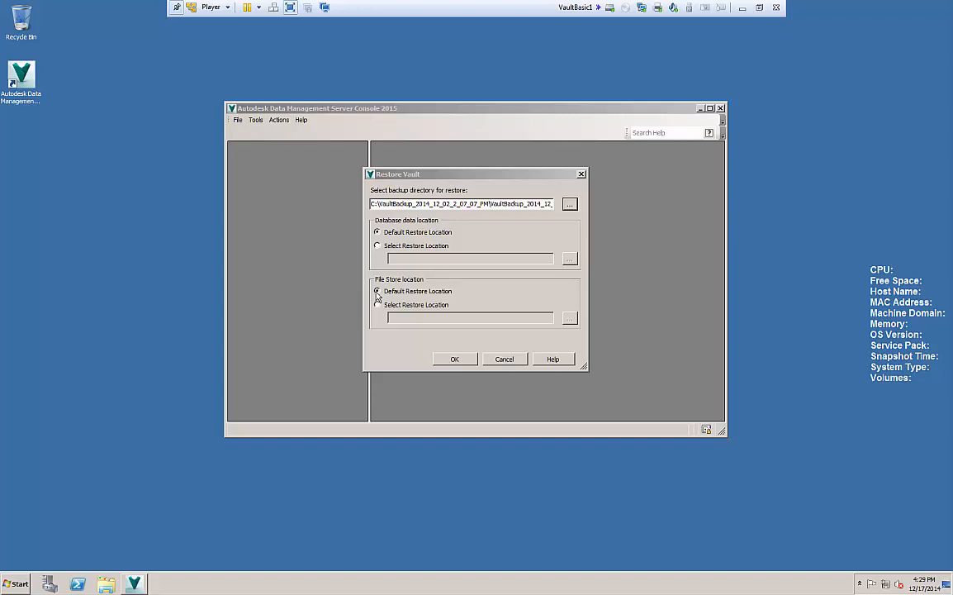
Step: Switch File Store location to Select Restore Location and browse for its folder
click(378, 305)
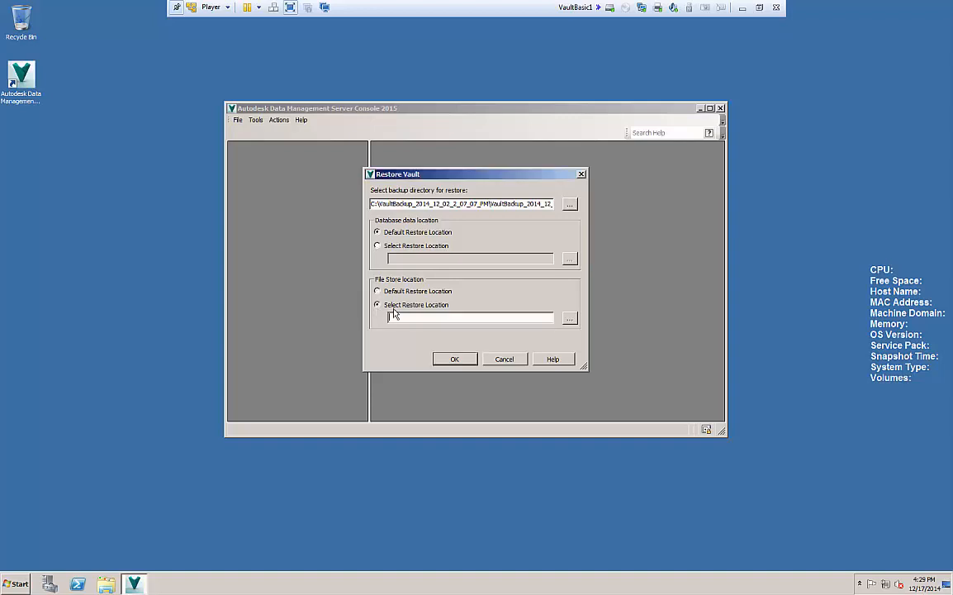
click(570, 319)
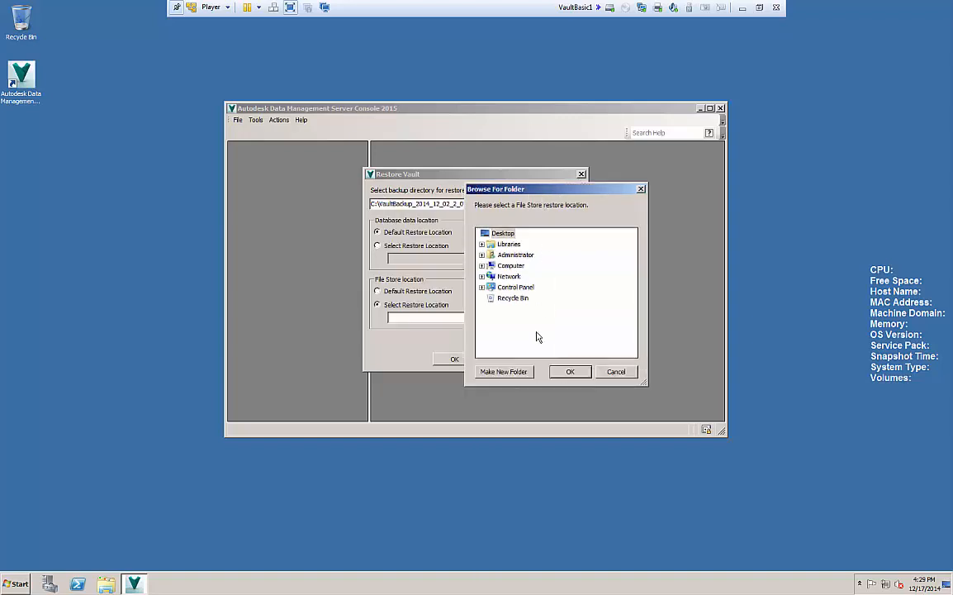
Step: Create C:\_VaultFS as the file store location, keeping the database at its default location
click(483, 265)
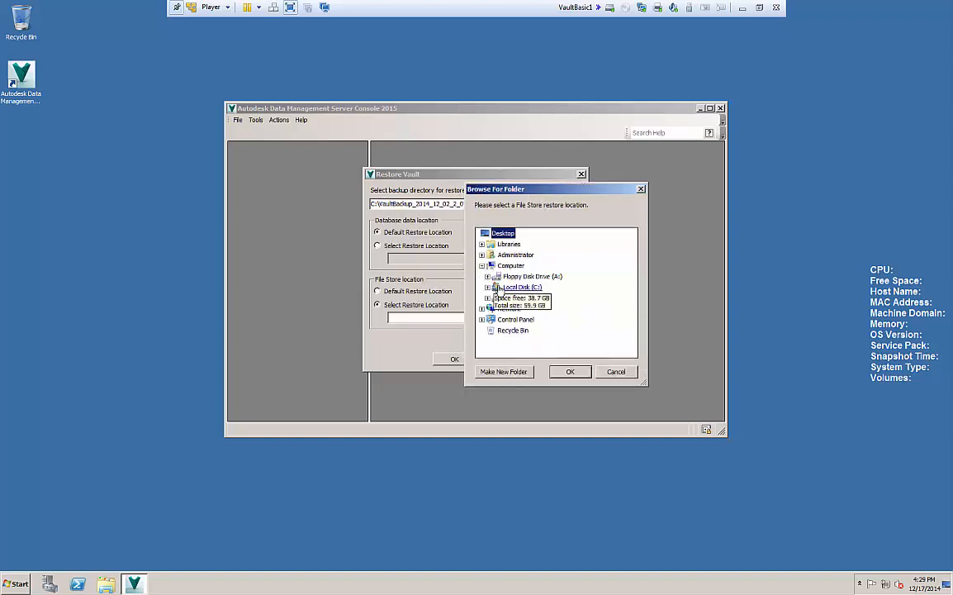
click(488, 287)
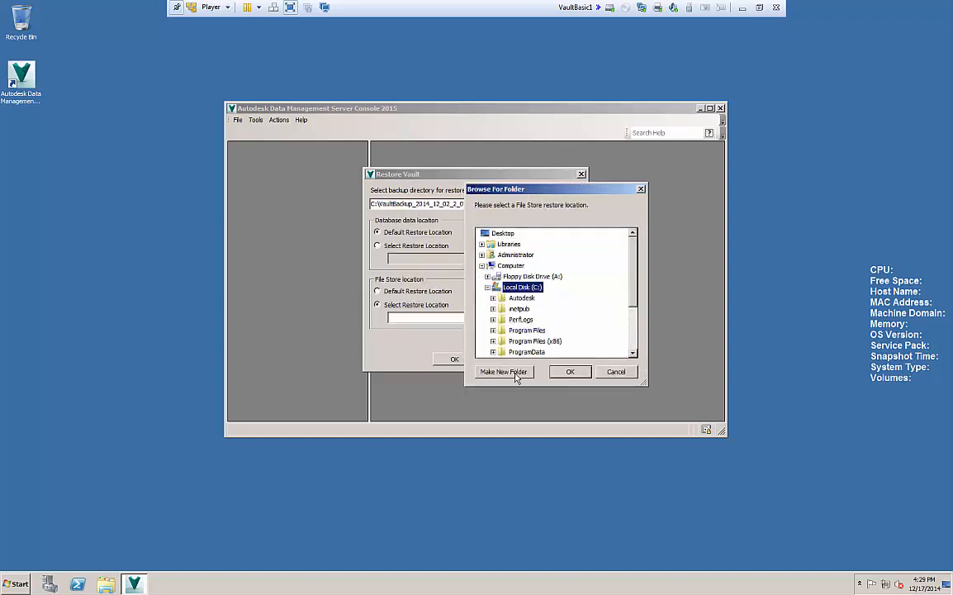
click(504, 372)
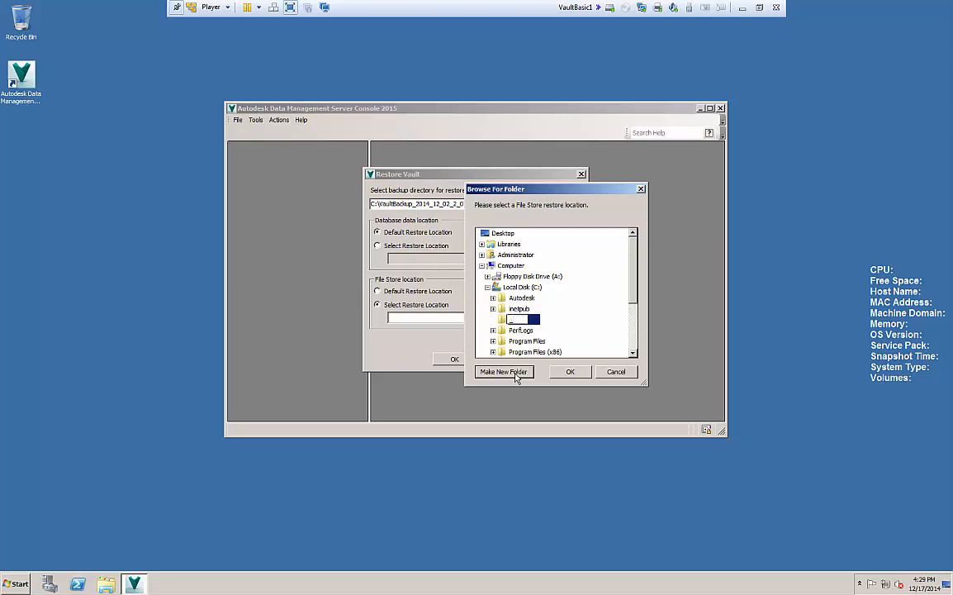
text(VaultFS)
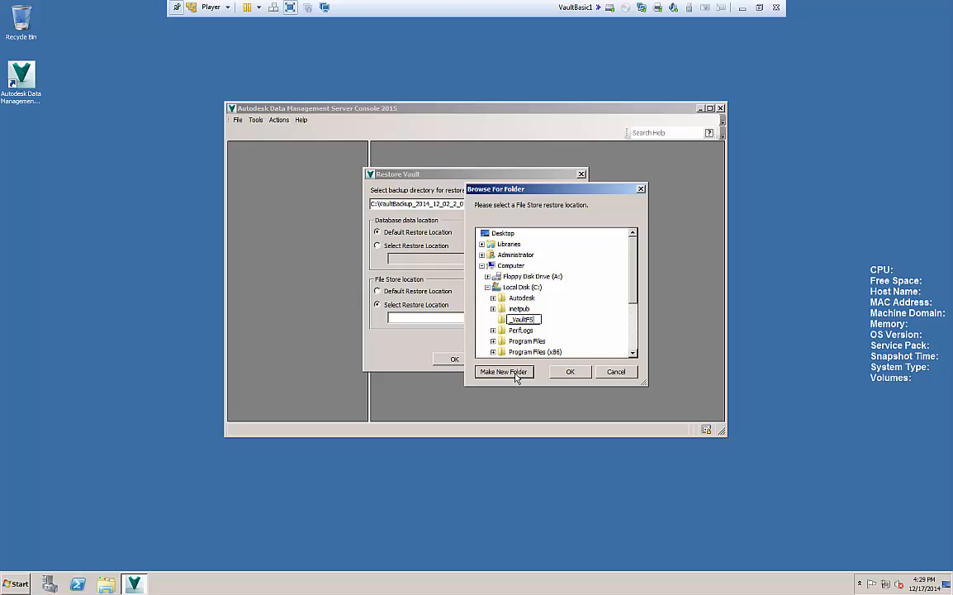
click(504, 371)
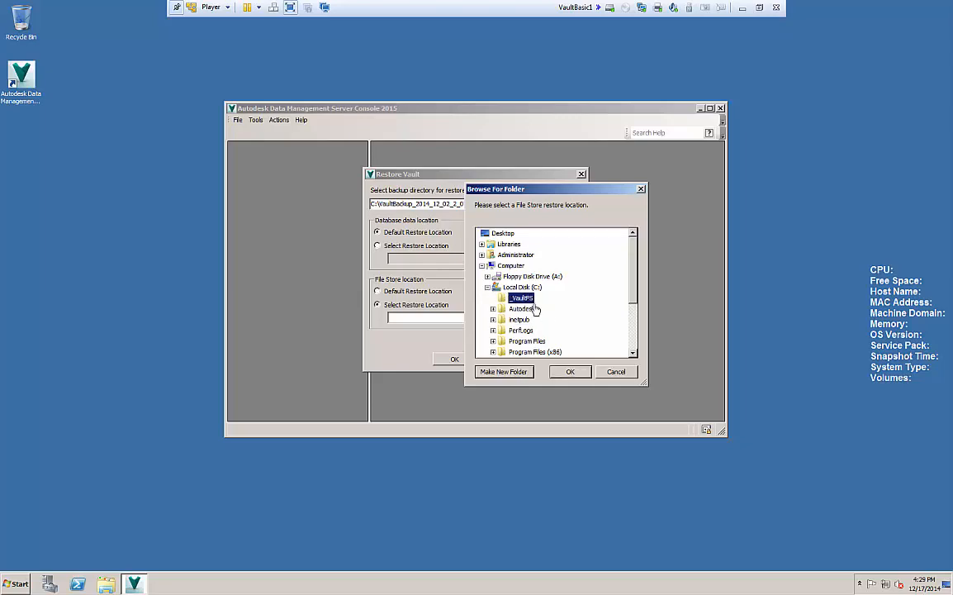
click(570, 371)
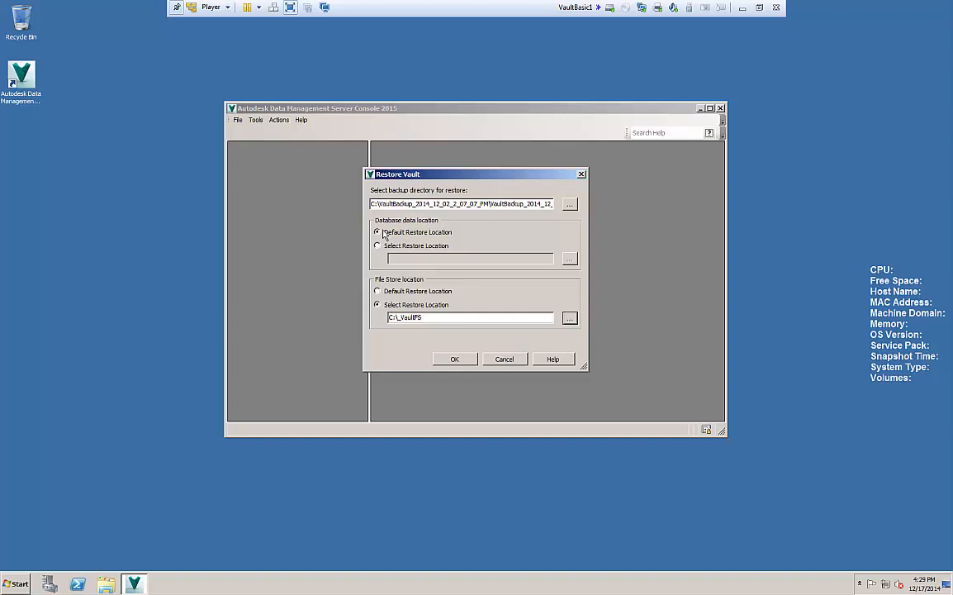
click(454, 359)
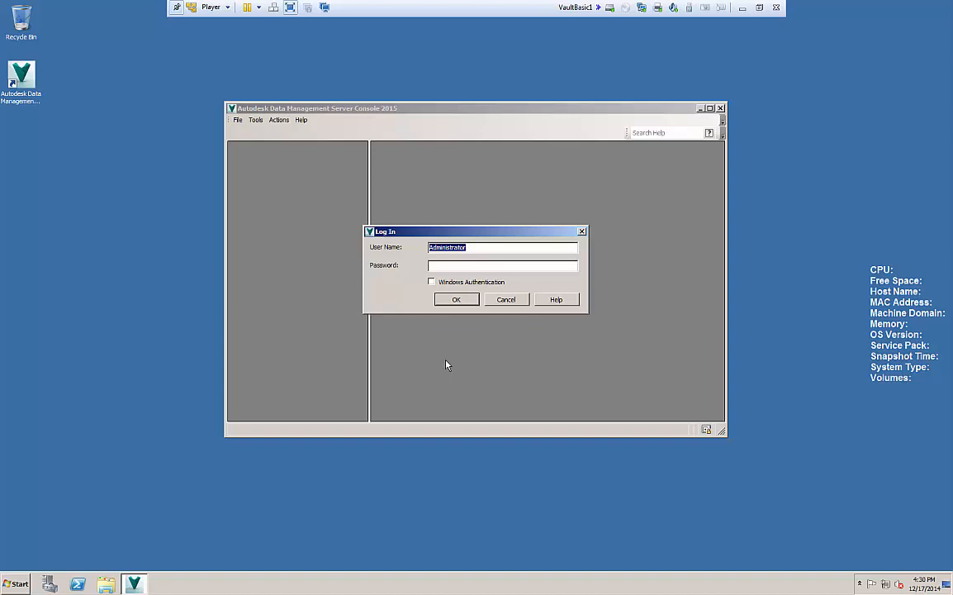
mouse_move(436, 372)
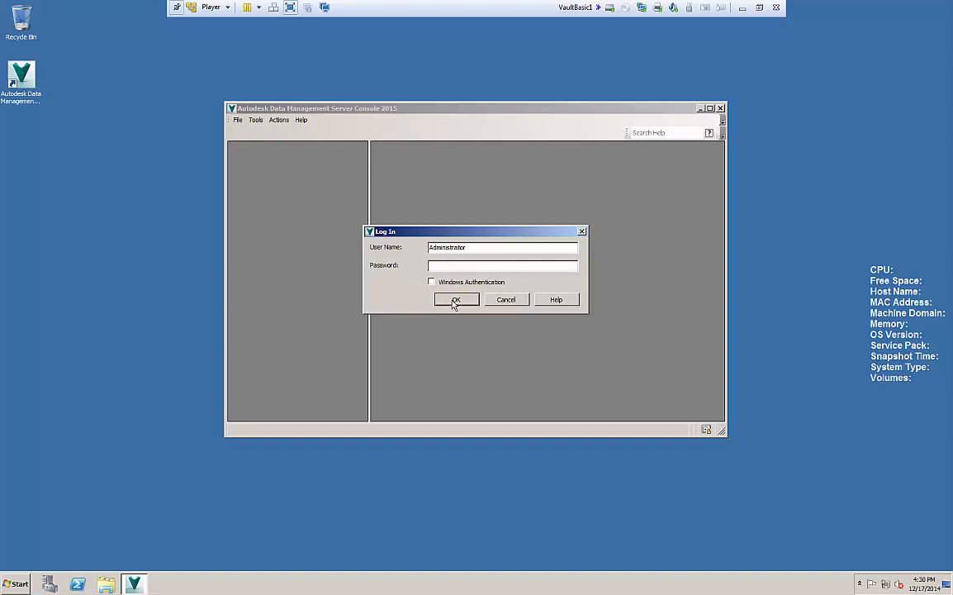
Step: Log in as Administrator and acknowledge the successful vault restore
click(456, 299)
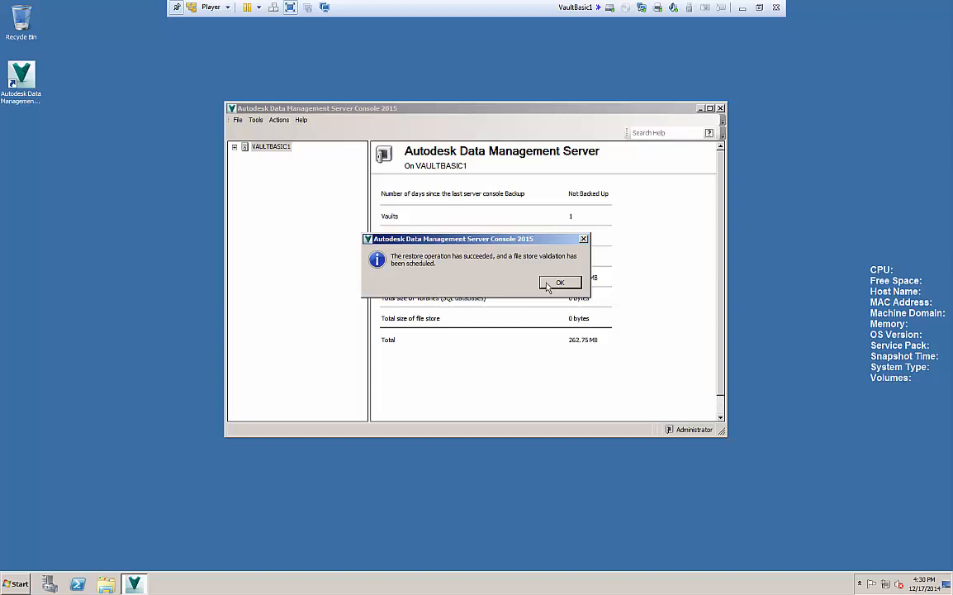
click(560, 283)
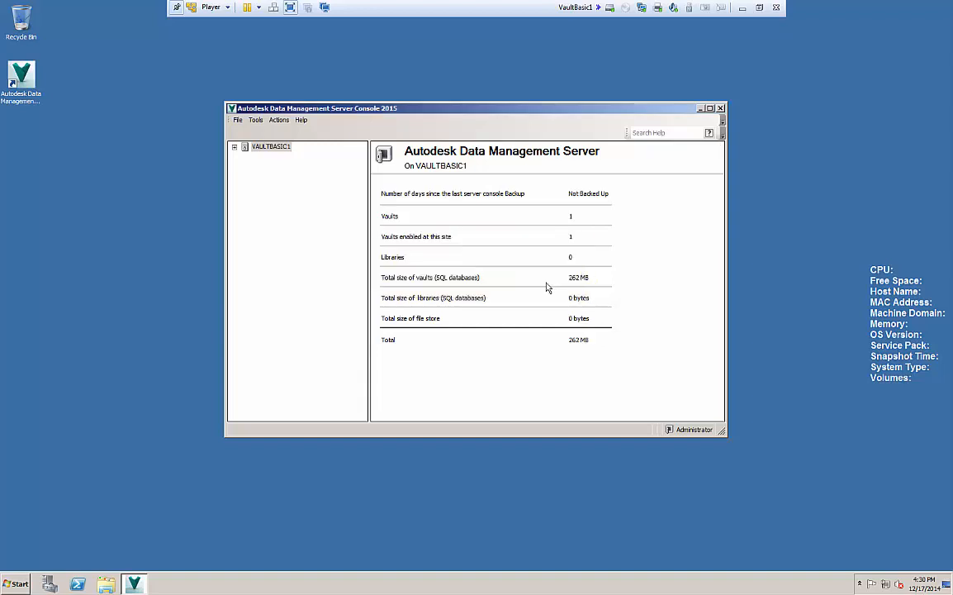
Step: Expand VAULTBASIC1's Vaults and view the restored Vault's details
click(234, 146)
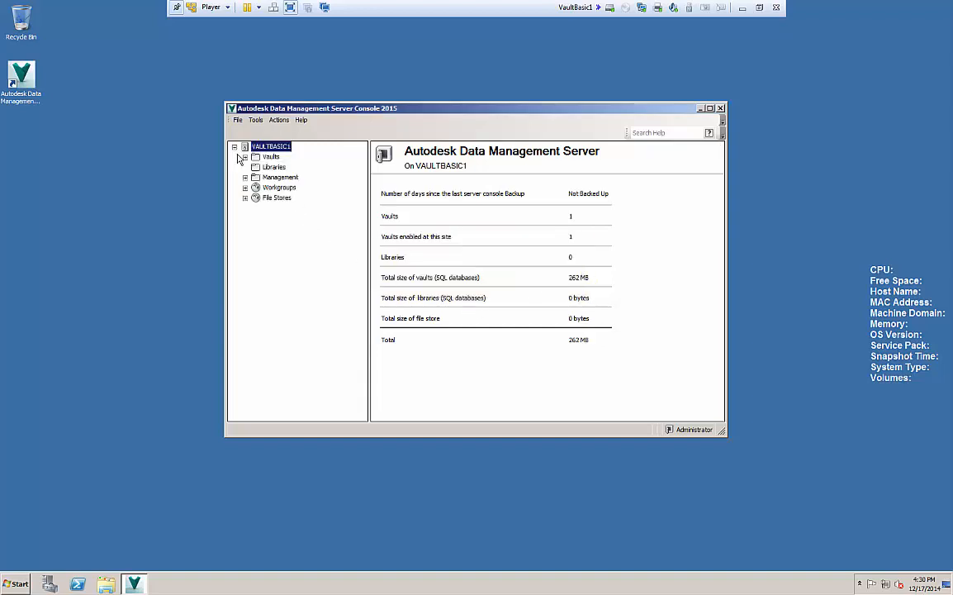
click(246, 156)
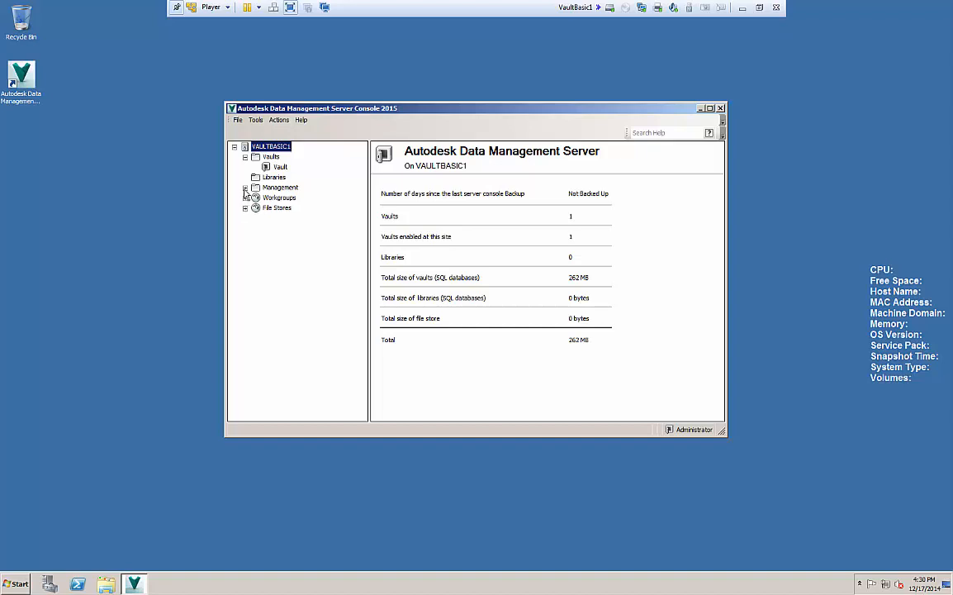
click(280, 166)
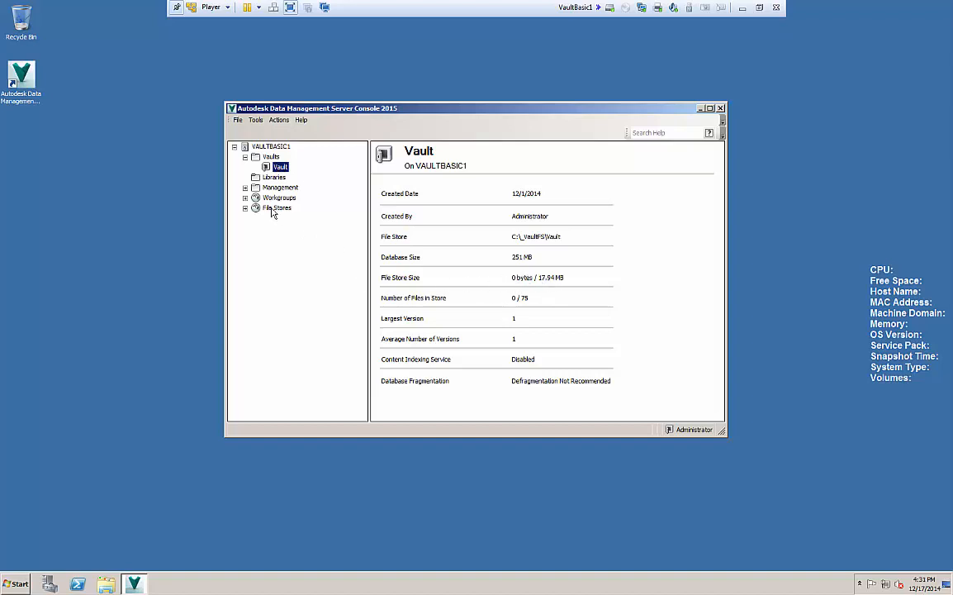
Step: Review File Stores, Workgroups and logs, then open Global Settings from the server overview
click(246, 208)
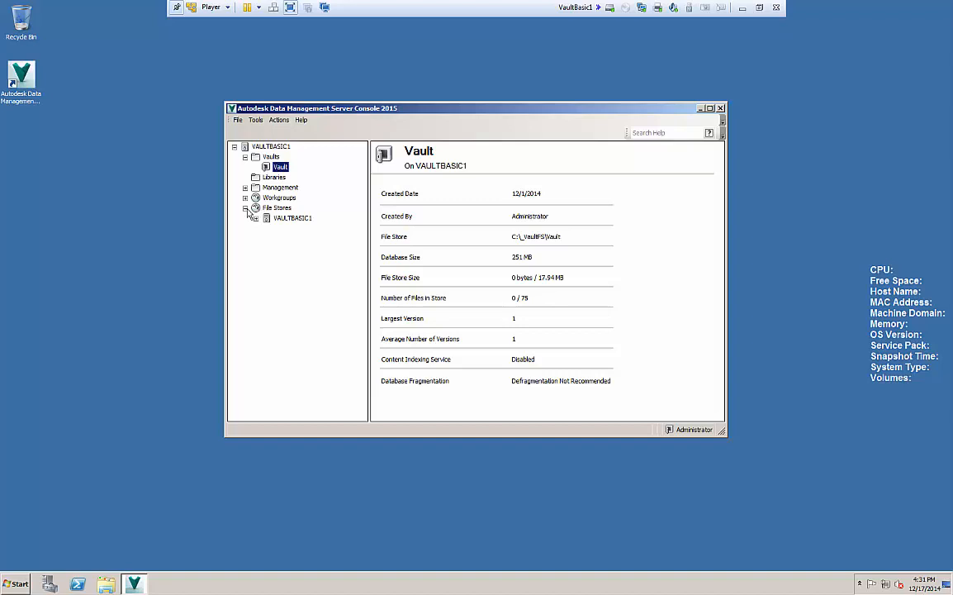
click(246, 207)
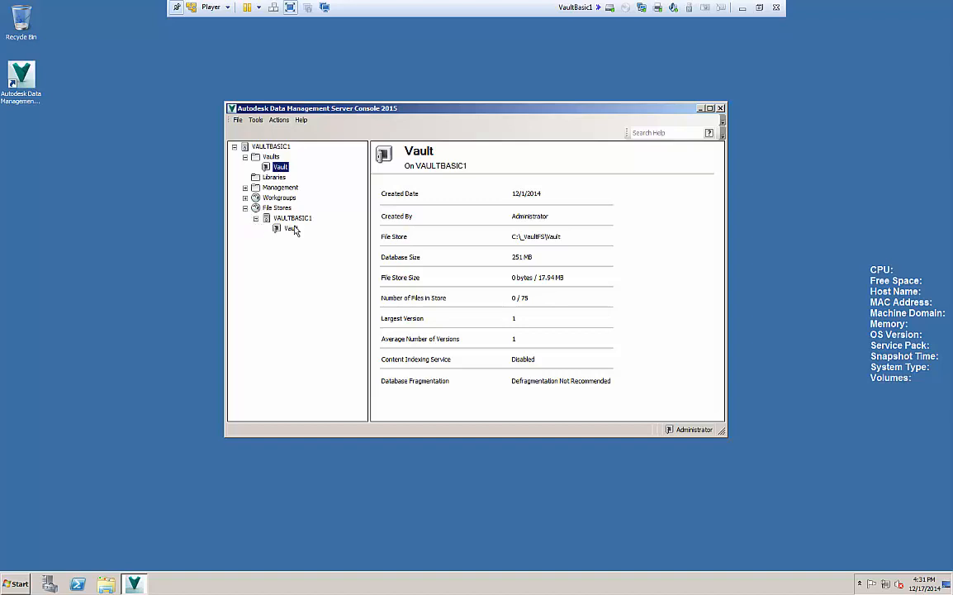
click(246, 198)
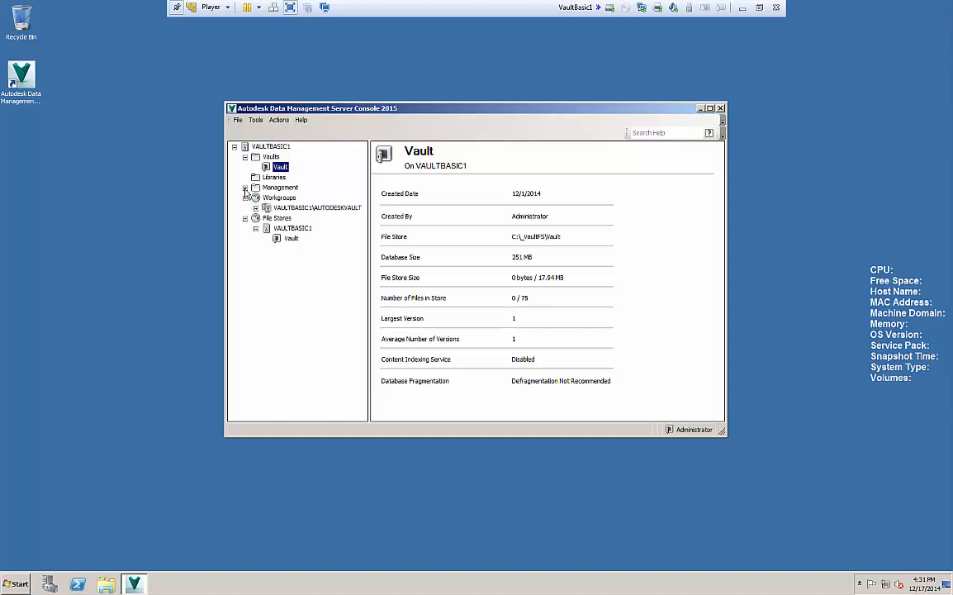
click(247, 188)
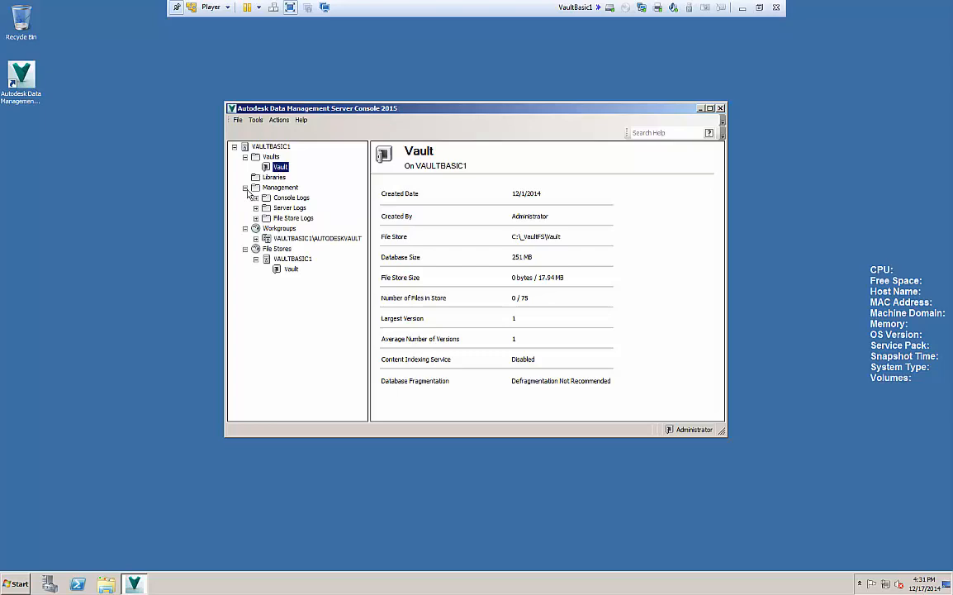
mouse_move(275, 215)
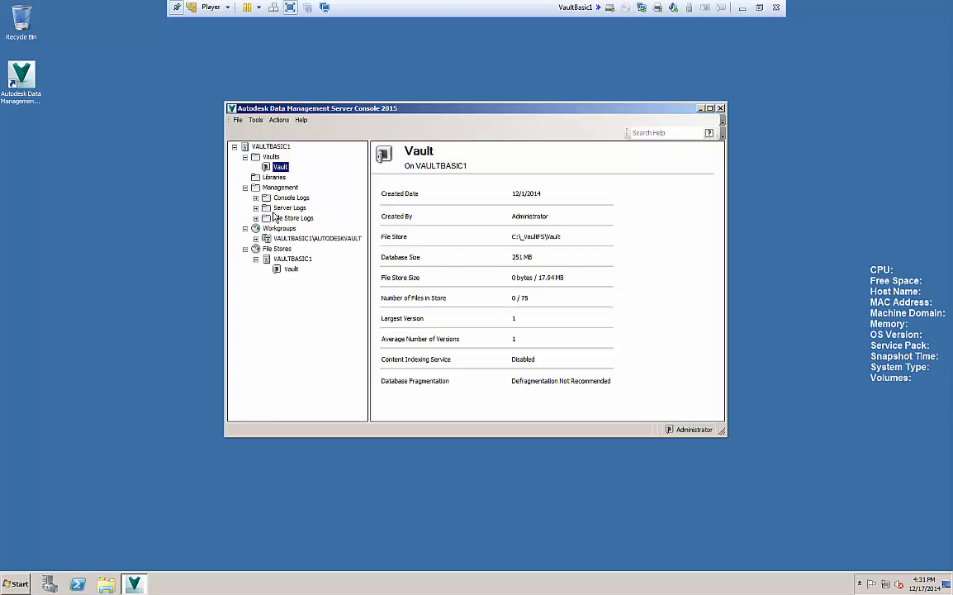
click(271, 146)
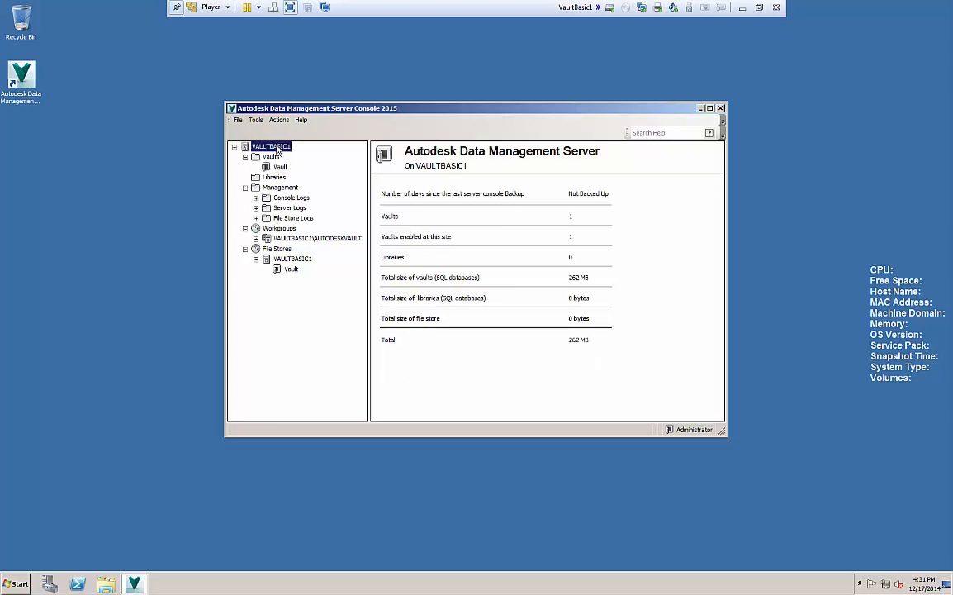
click(255, 120)
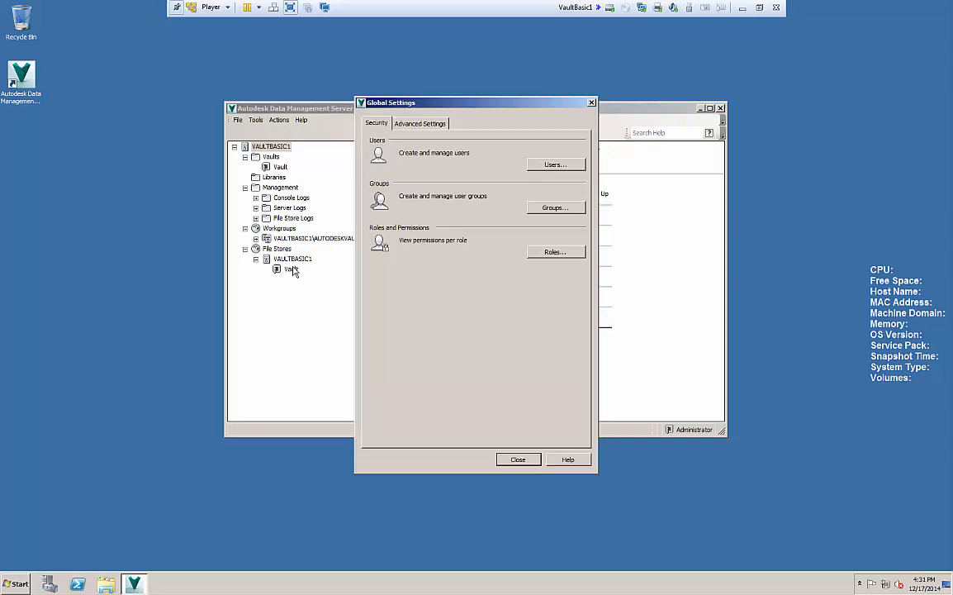
Step: Review the impersonation account, console and server log limits of 6, and page size 100
click(420, 123)
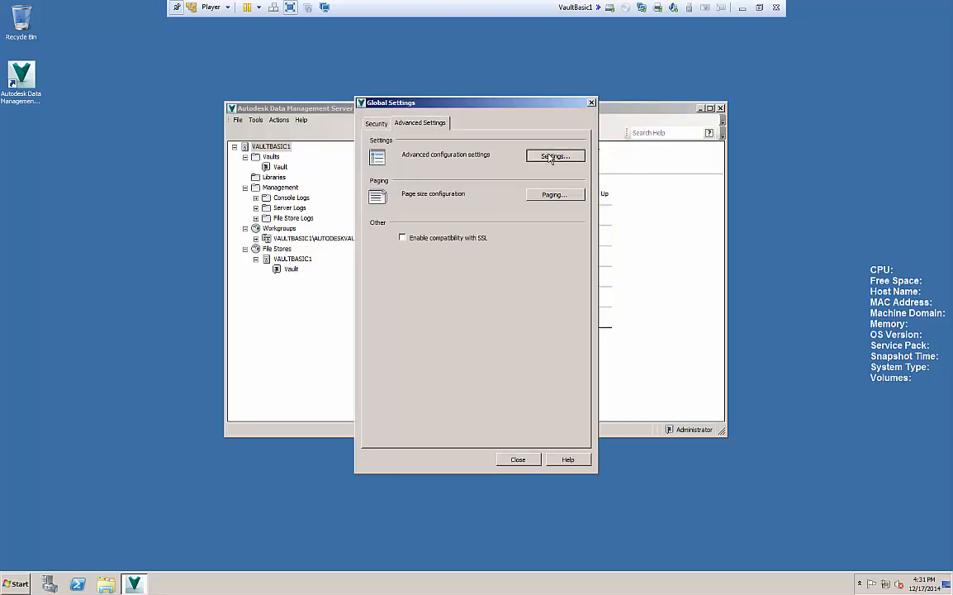
click(554, 156)
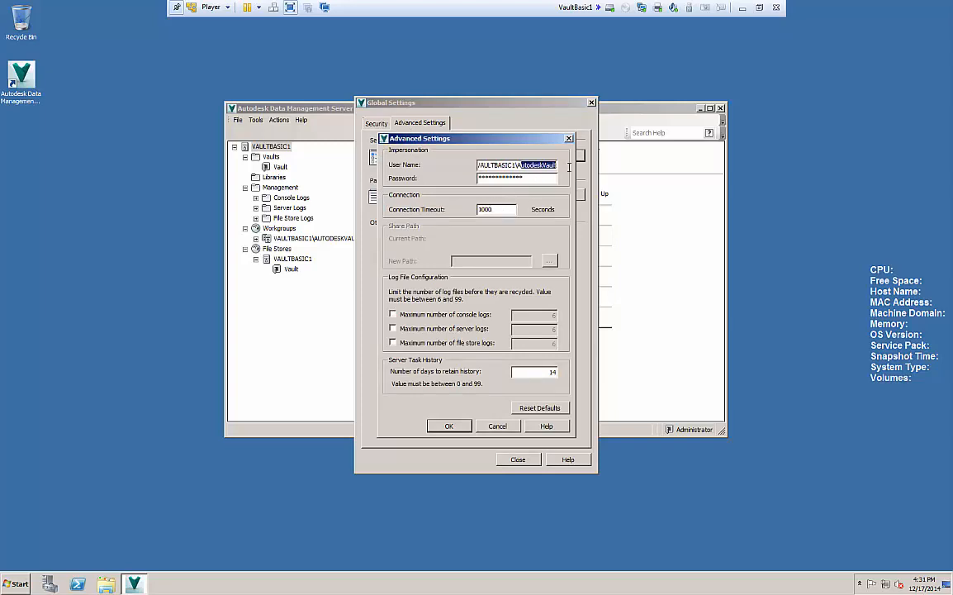
click(516, 178)
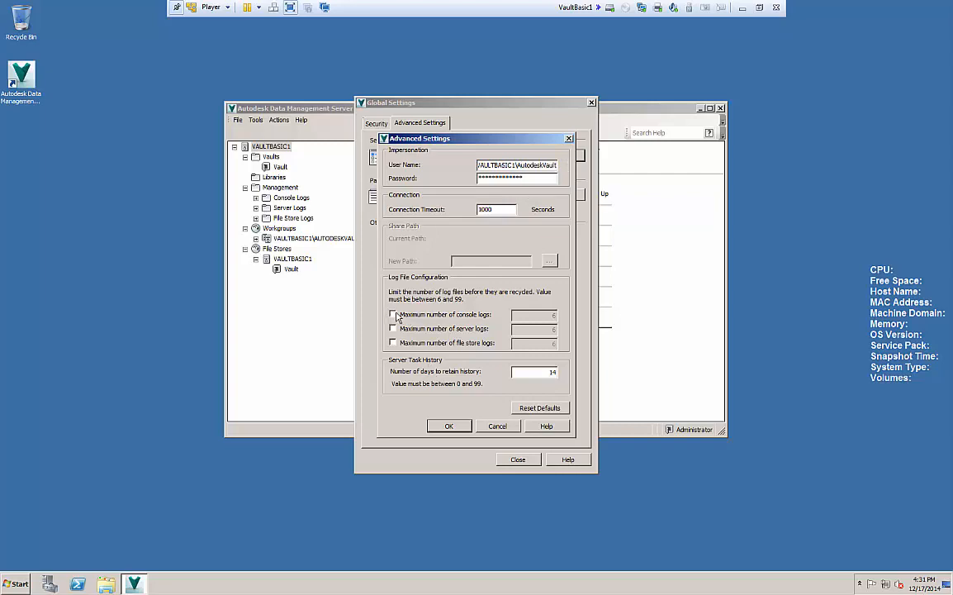
click(393, 315)
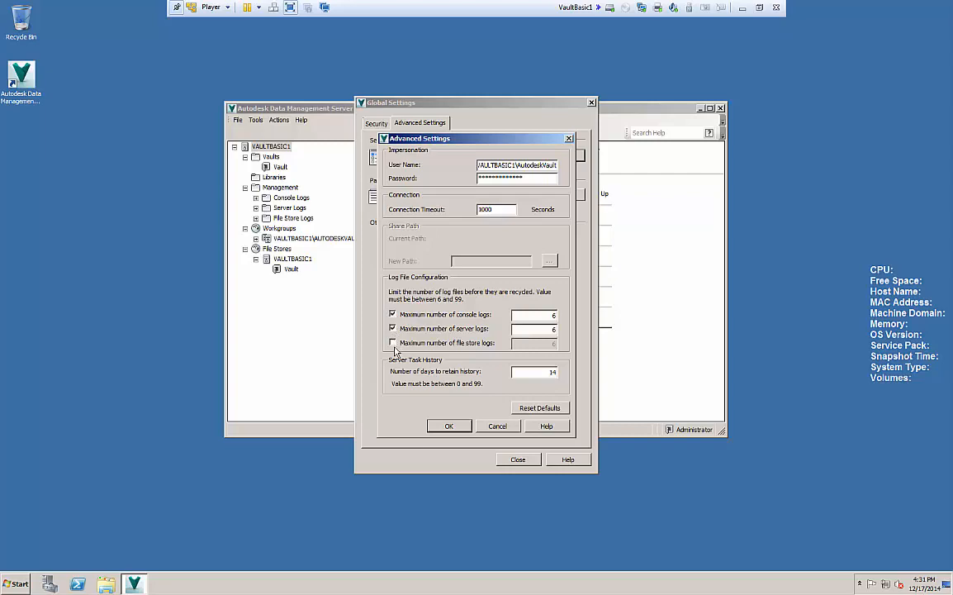
click(392, 343)
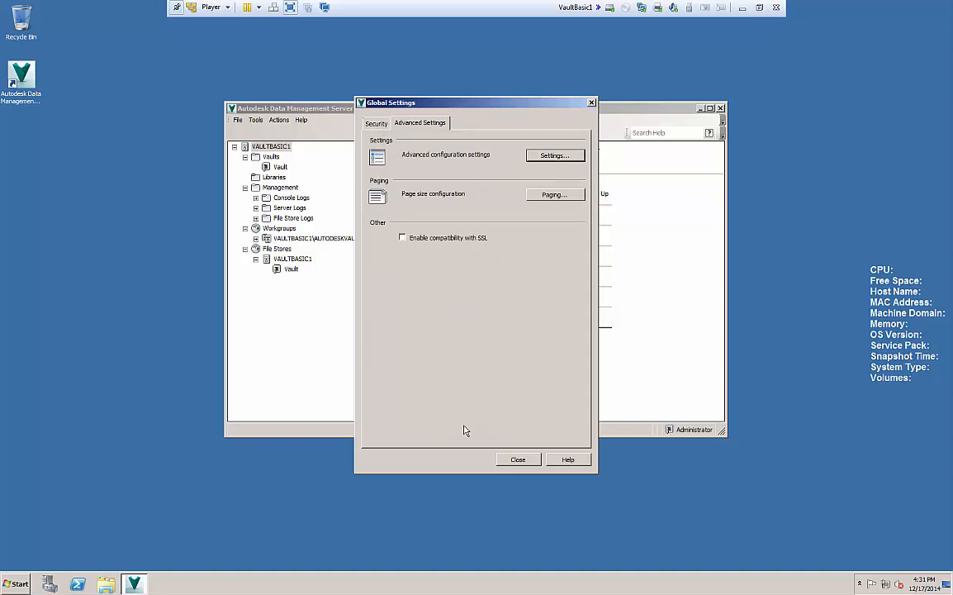
mouse_move(533, 225)
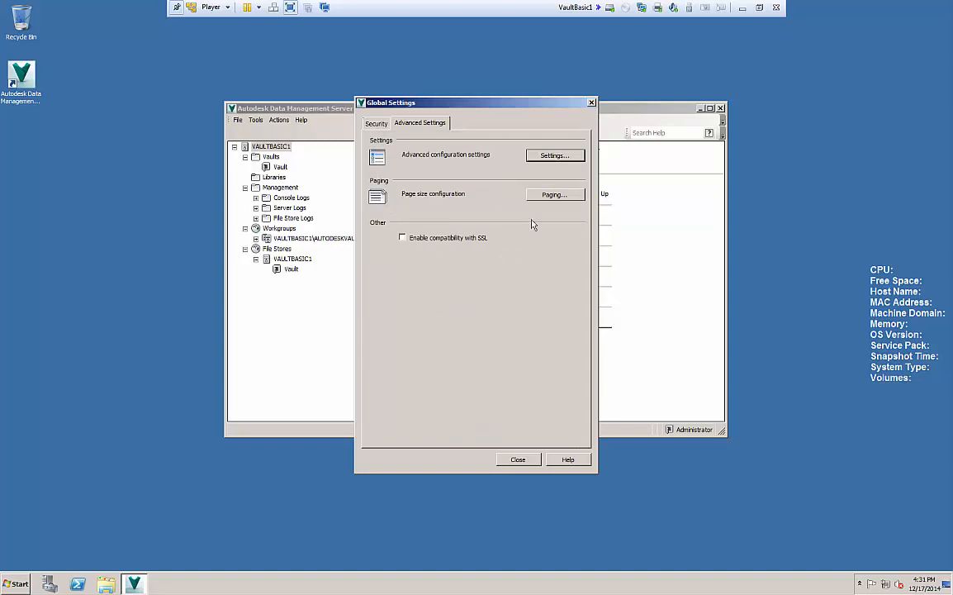
click(555, 194)
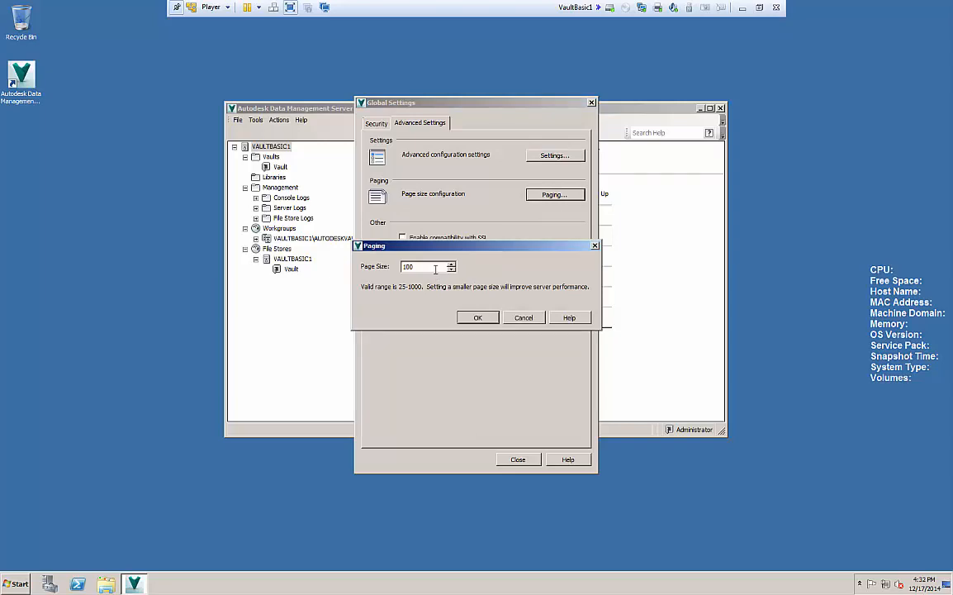
mouse_move(439, 279)
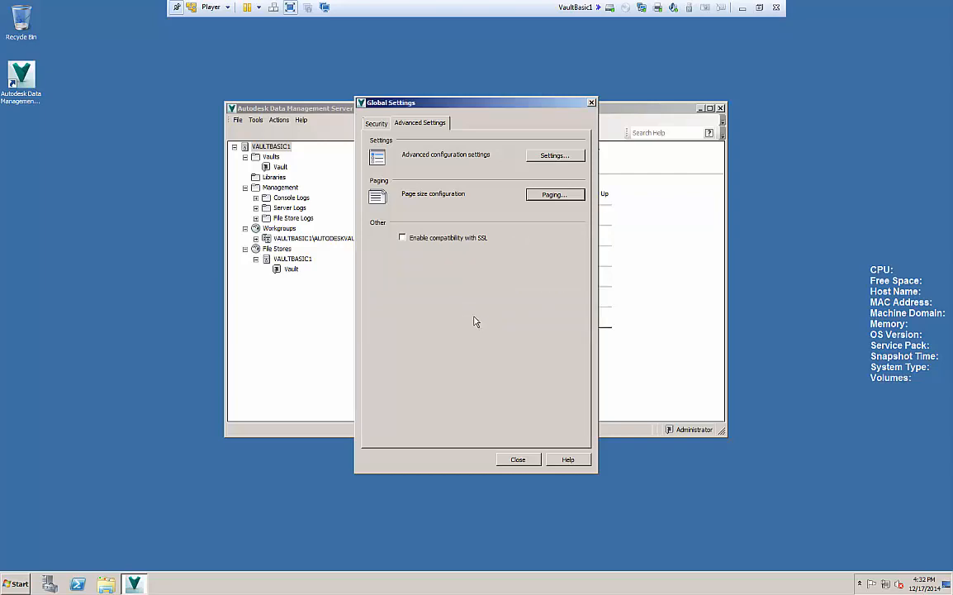
Step: View permissions for the Administrator, Document Consumer and Document Editor Level 1 and 2 roles
click(376, 123)
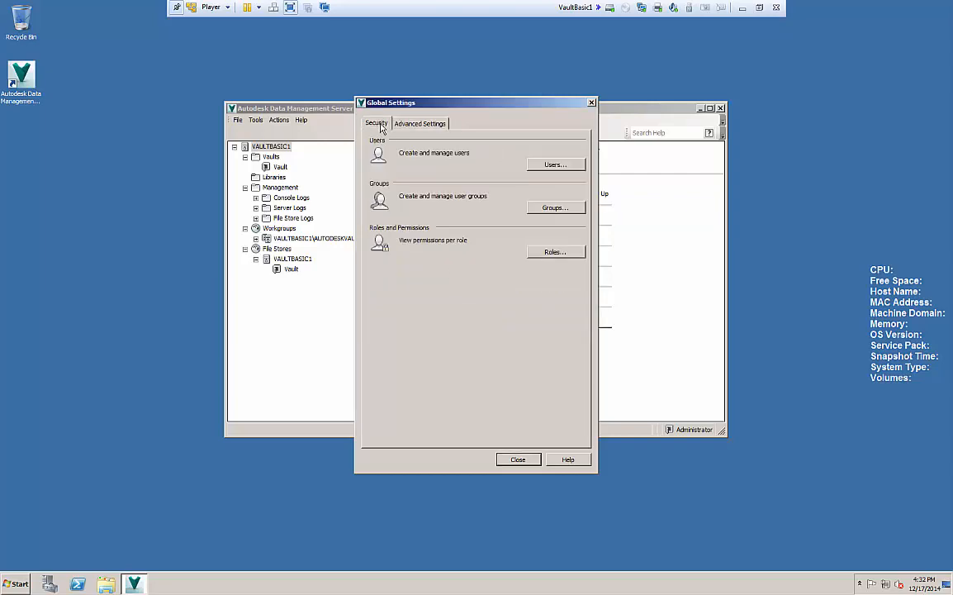
mouse_move(393, 243)
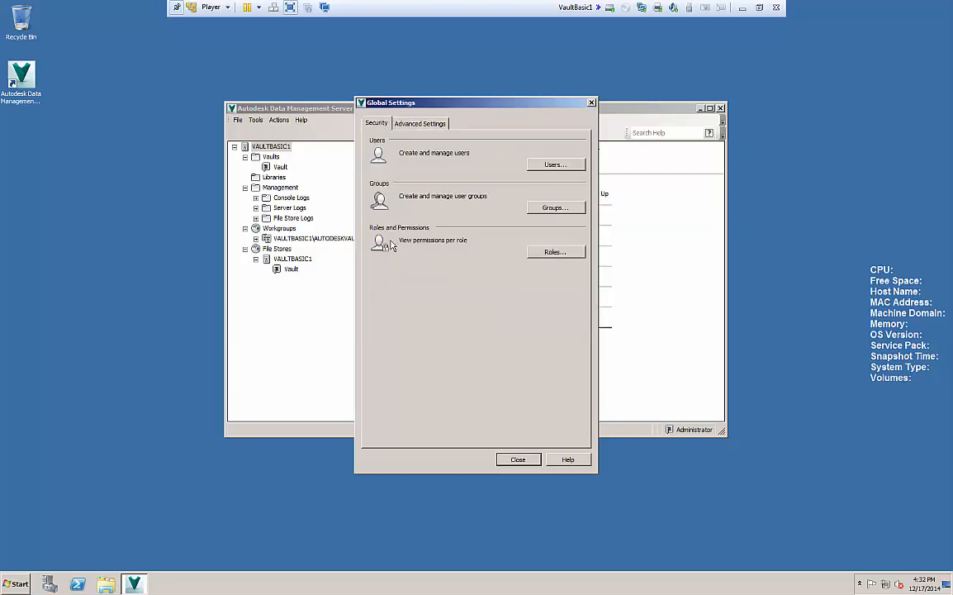
mouse_move(510, 193)
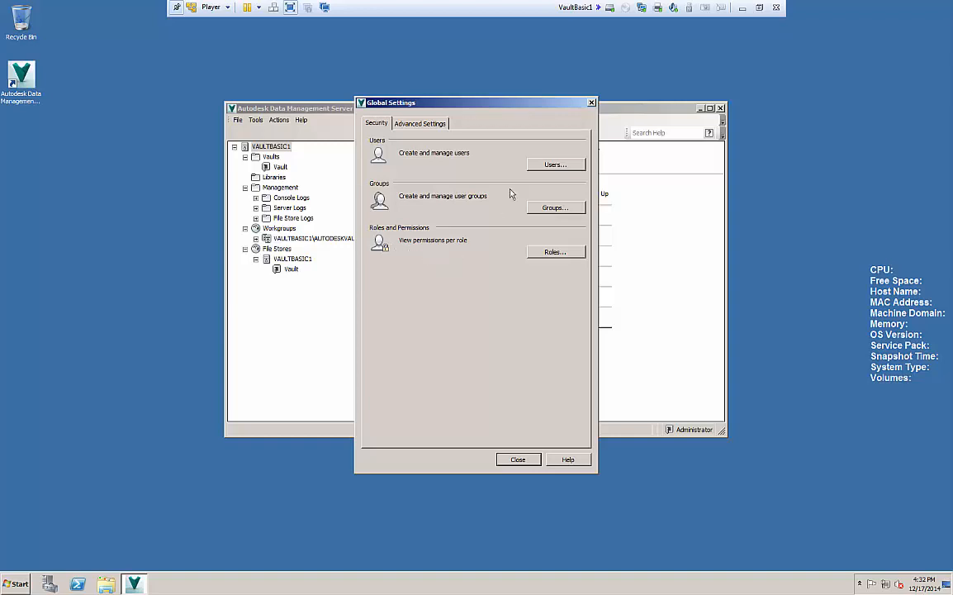
mouse_move(546, 165)
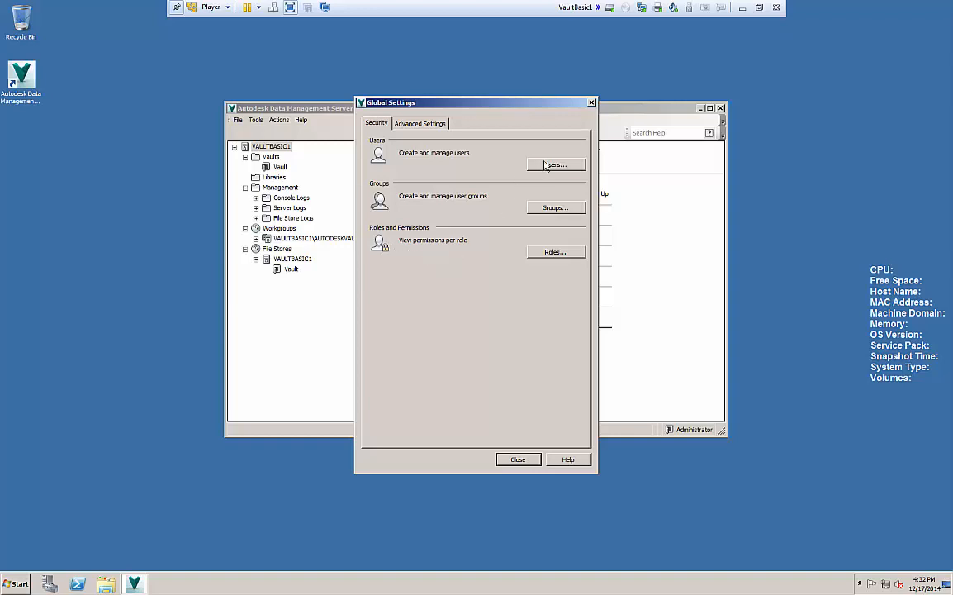
mouse_move(560, 251)
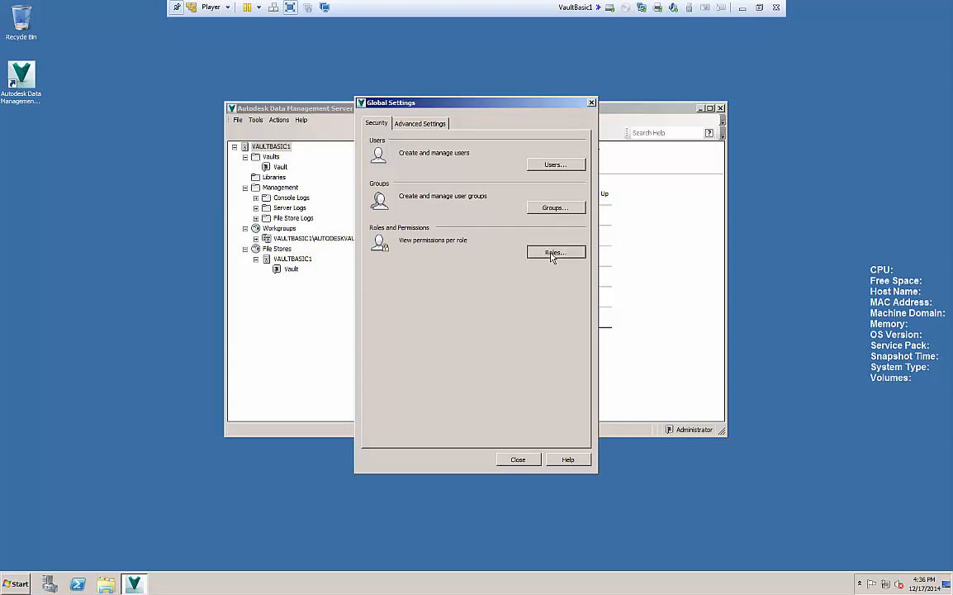
click(554, 252)
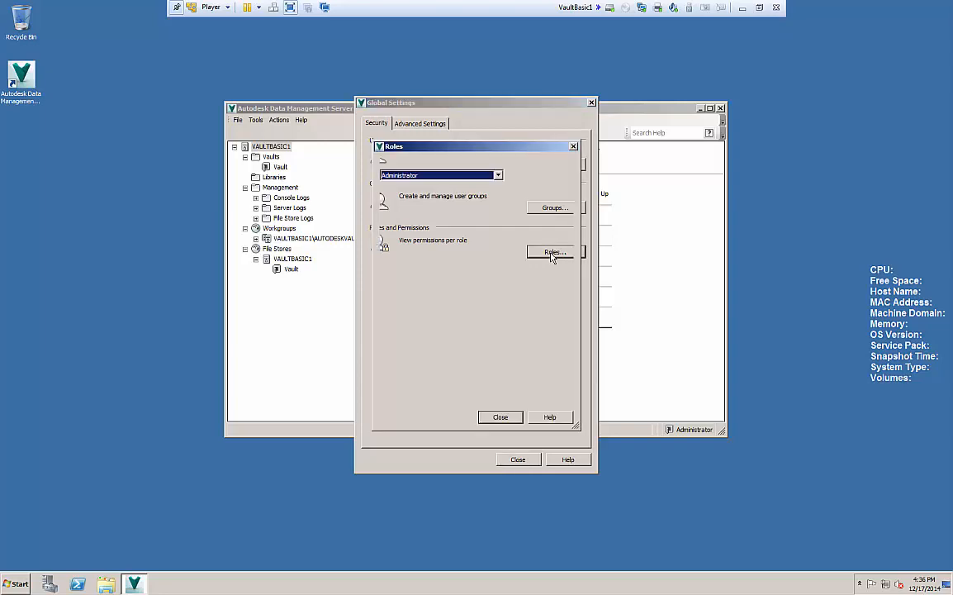
click(552, 252)
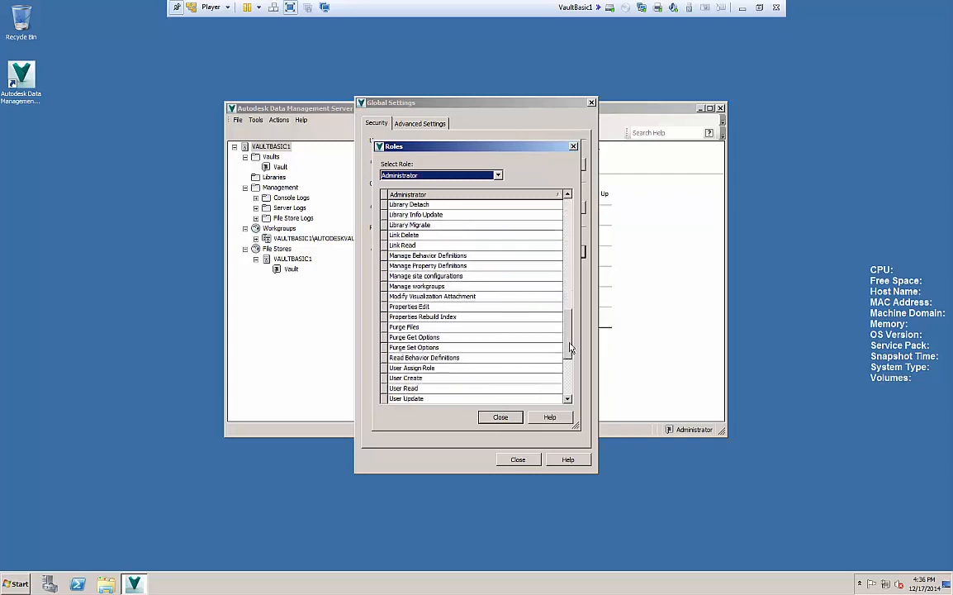
scroll(down, 3)
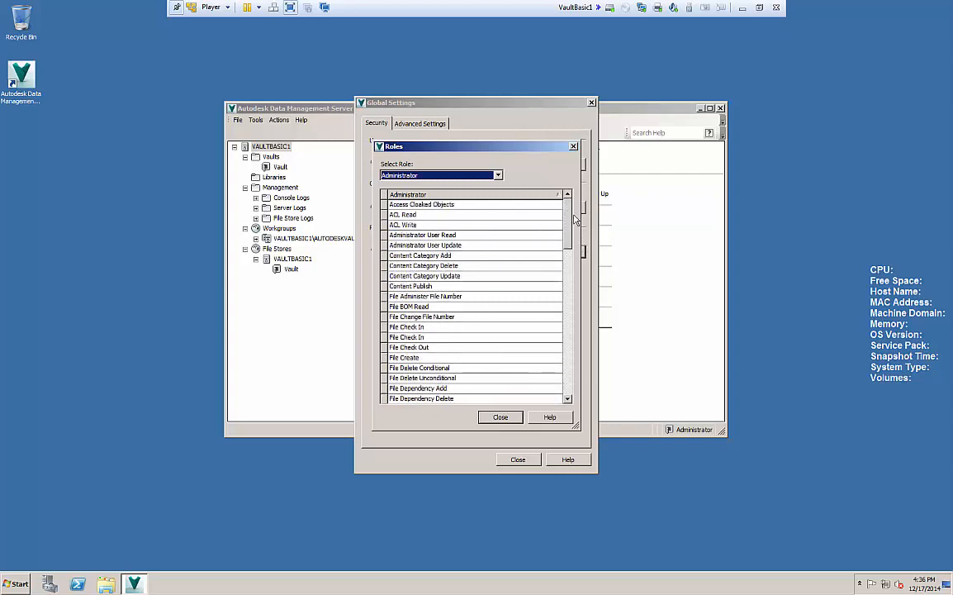
click(497, 175)
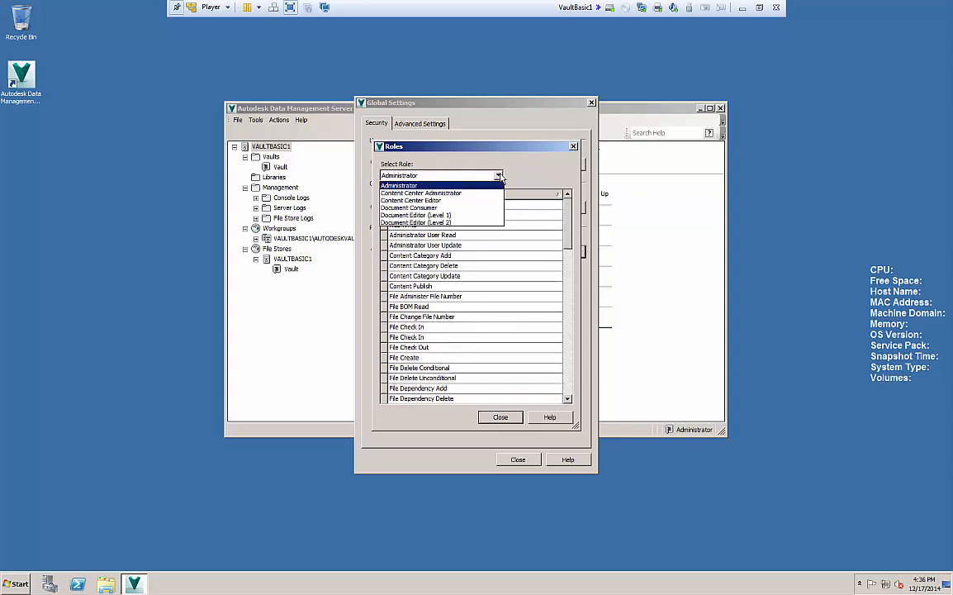
mouse_move(443, 207)
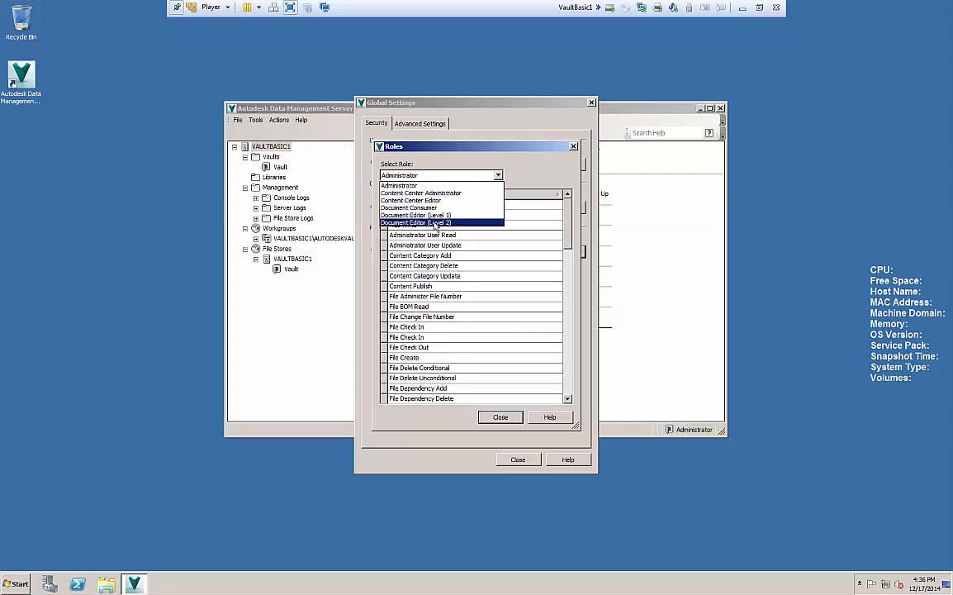
click(408, 207)
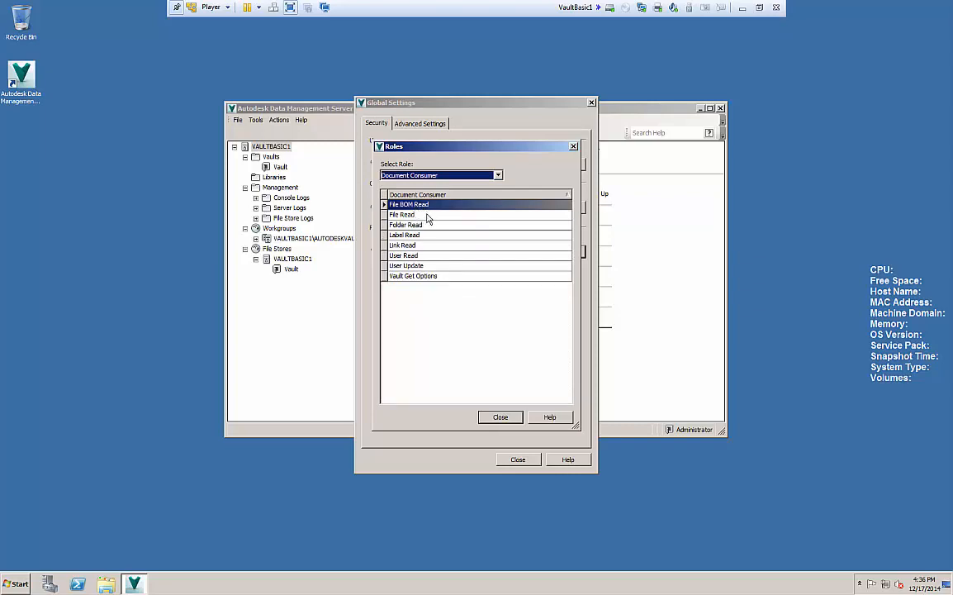
mouse_move(424, 252)
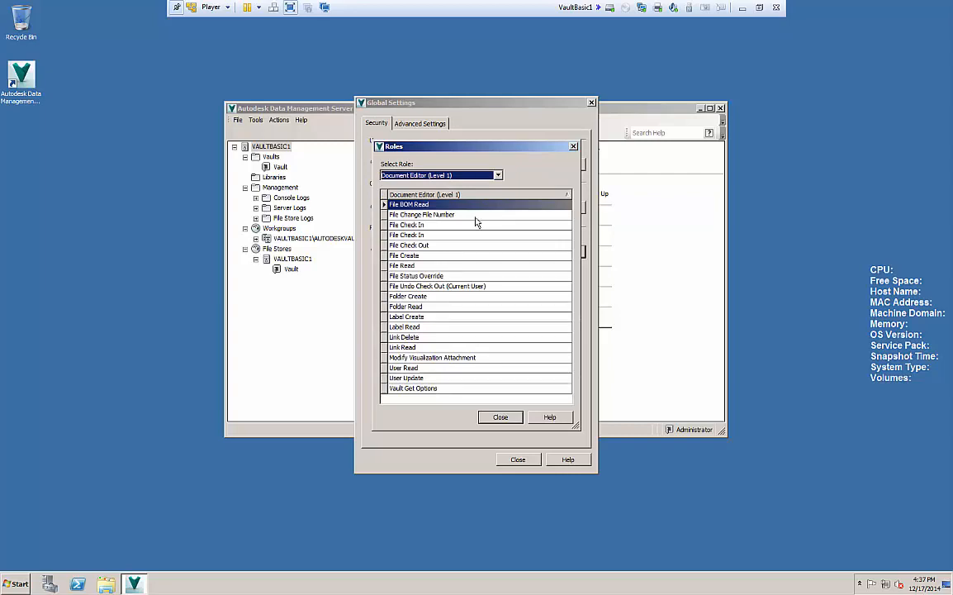
mouse_move(478, 274)
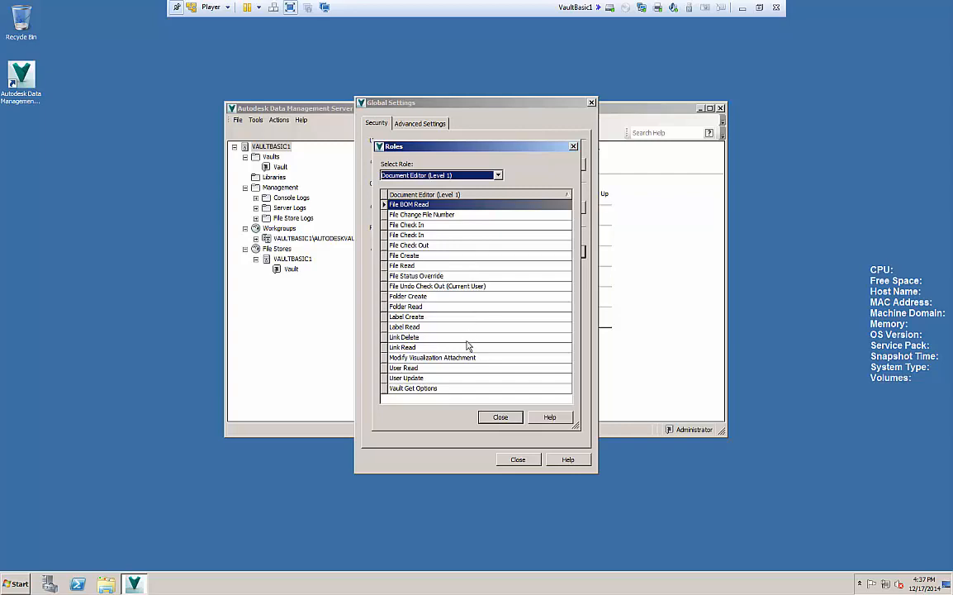
mouse_move(499, 182)
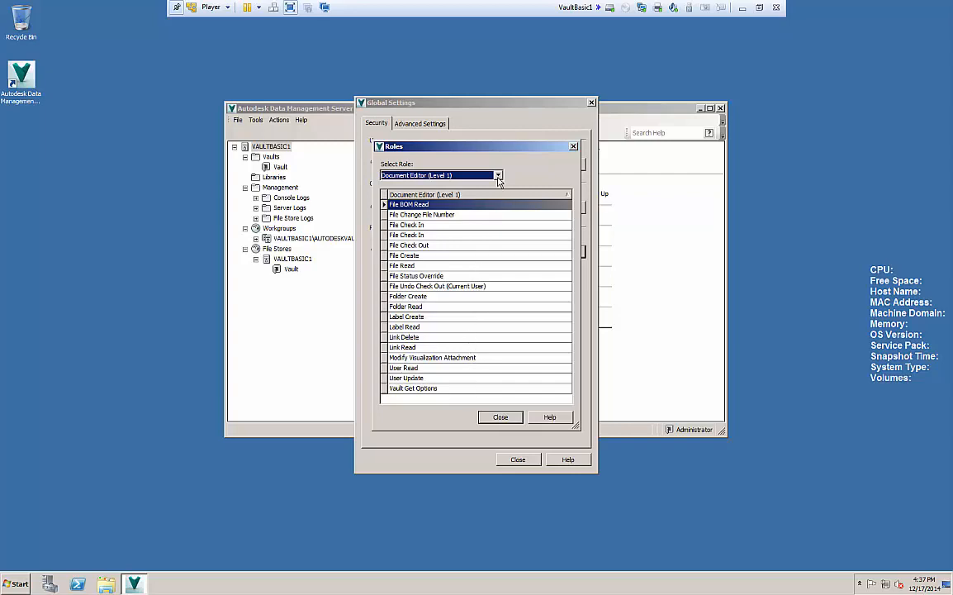
click(498, 175)
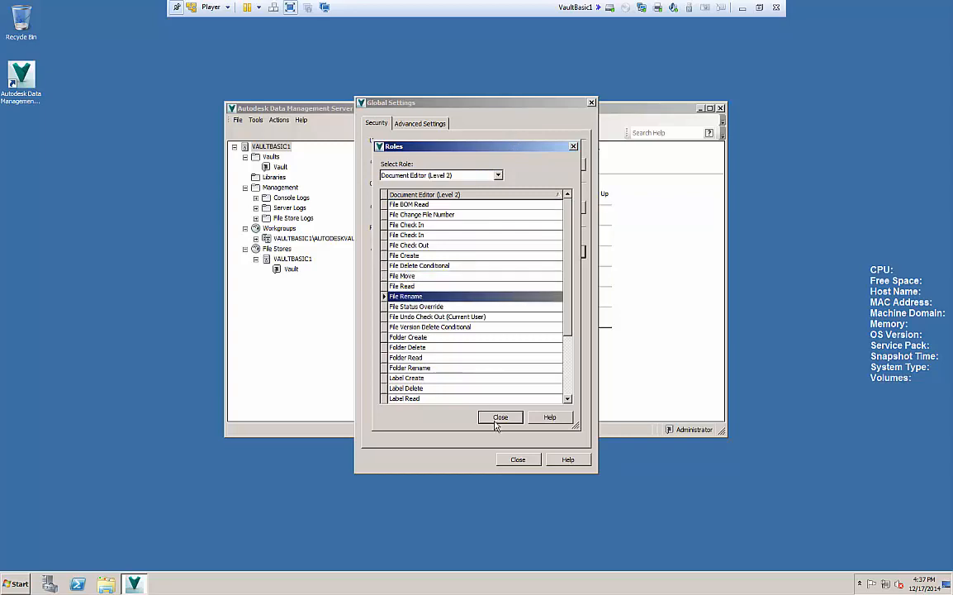
Step: Review groups Editor 1, Editor 2, Read Only and users userEdit1, userEdit2, userRO
click(500, 416)
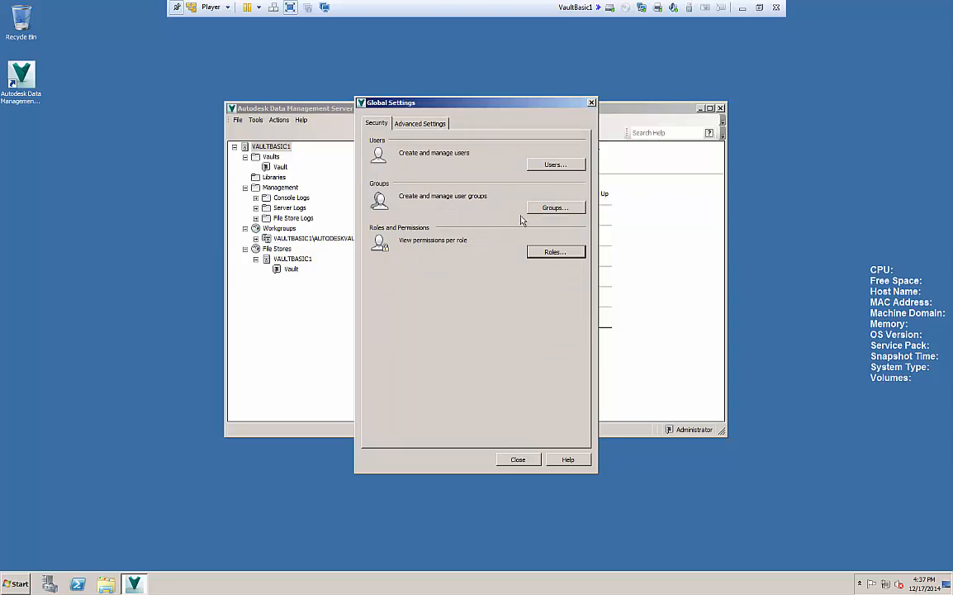
click(555, 208)
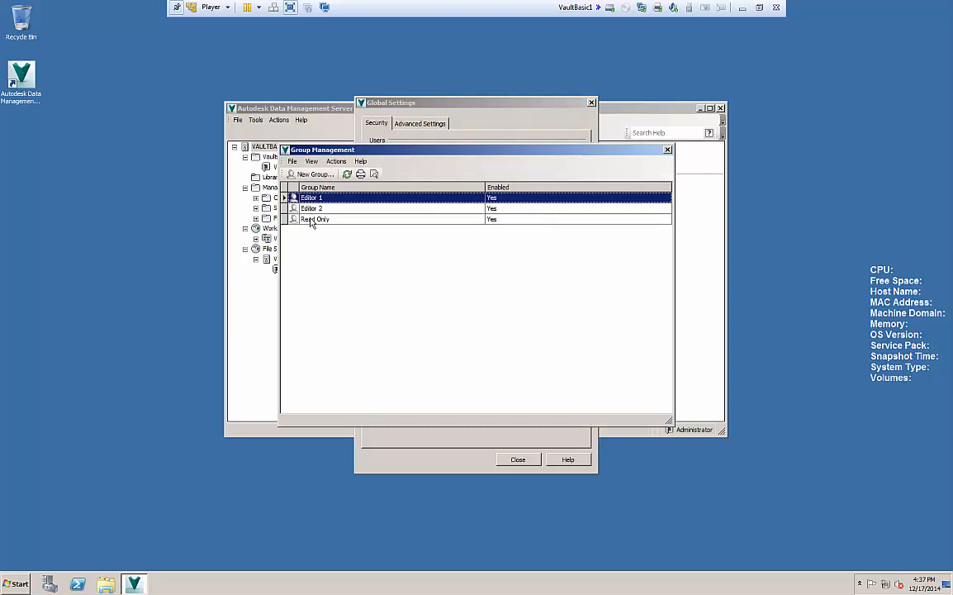
right_click(315, 219)
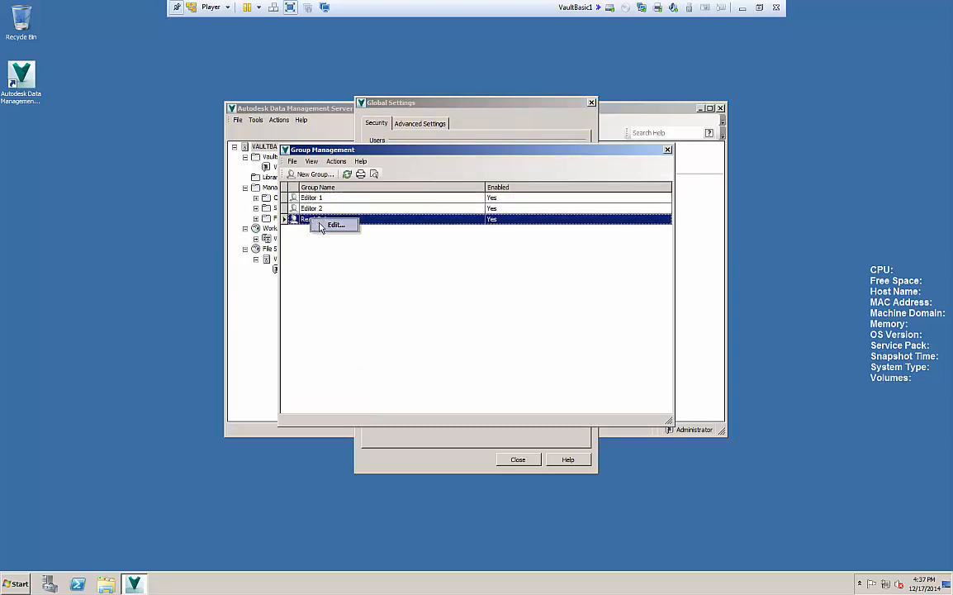
click(336, 224)
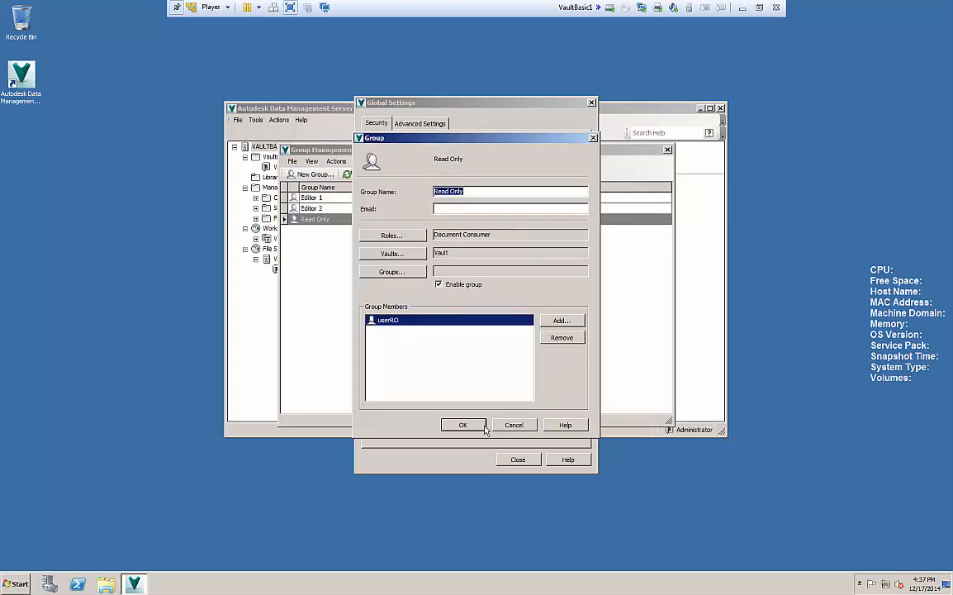
click(463, 425)
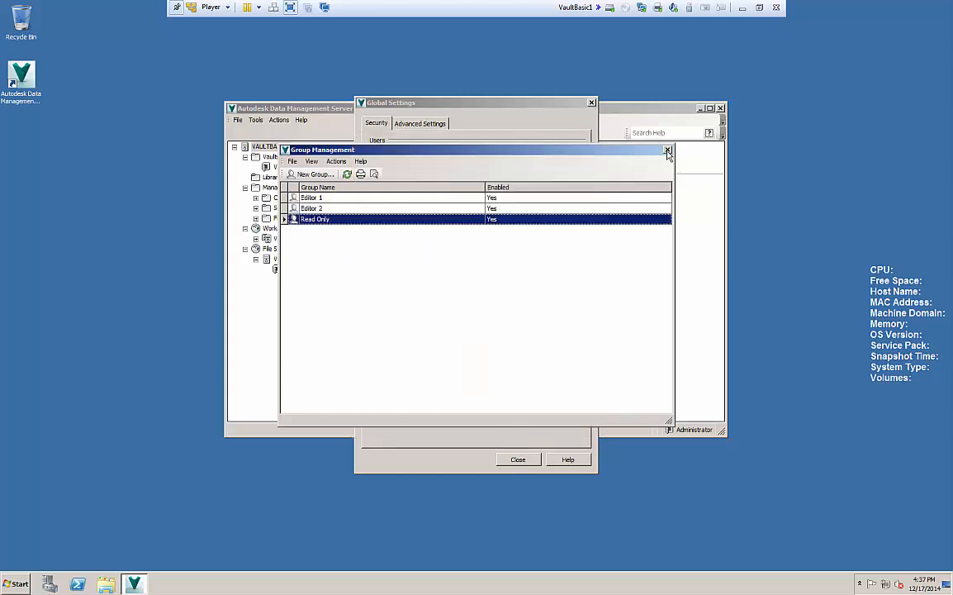
click(668, 151)
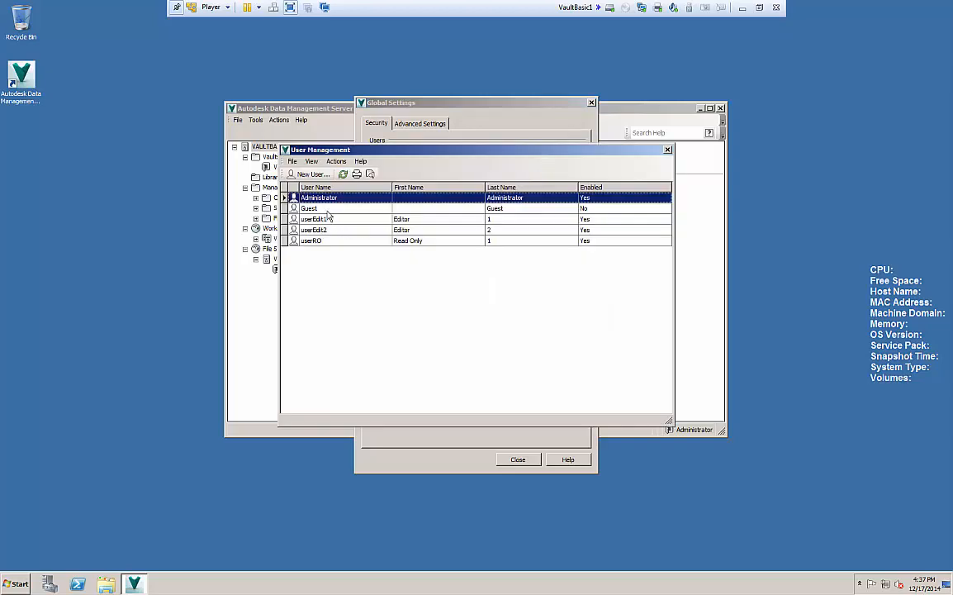
mouse_move(321, 209)
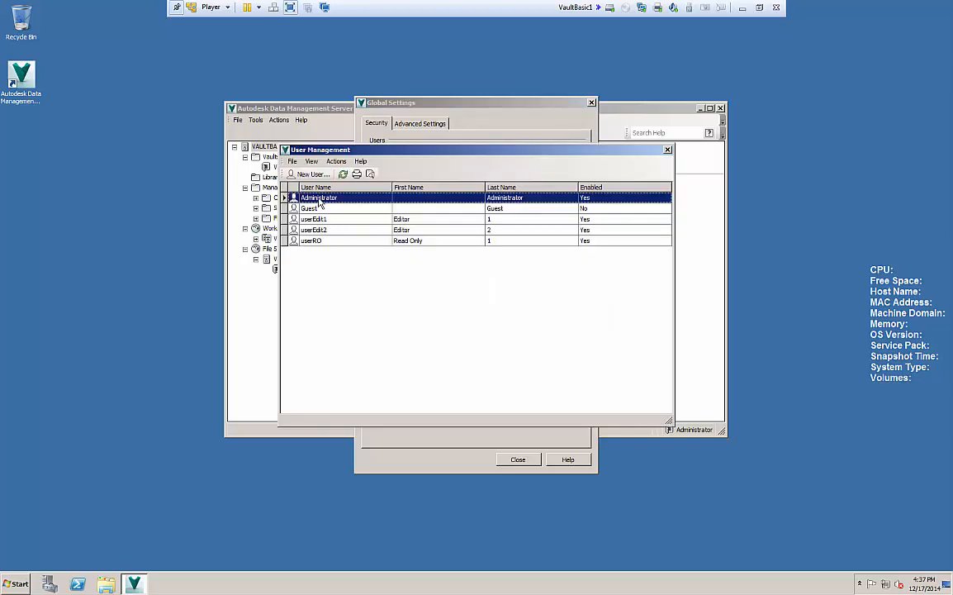
mouse_move(324, 229)
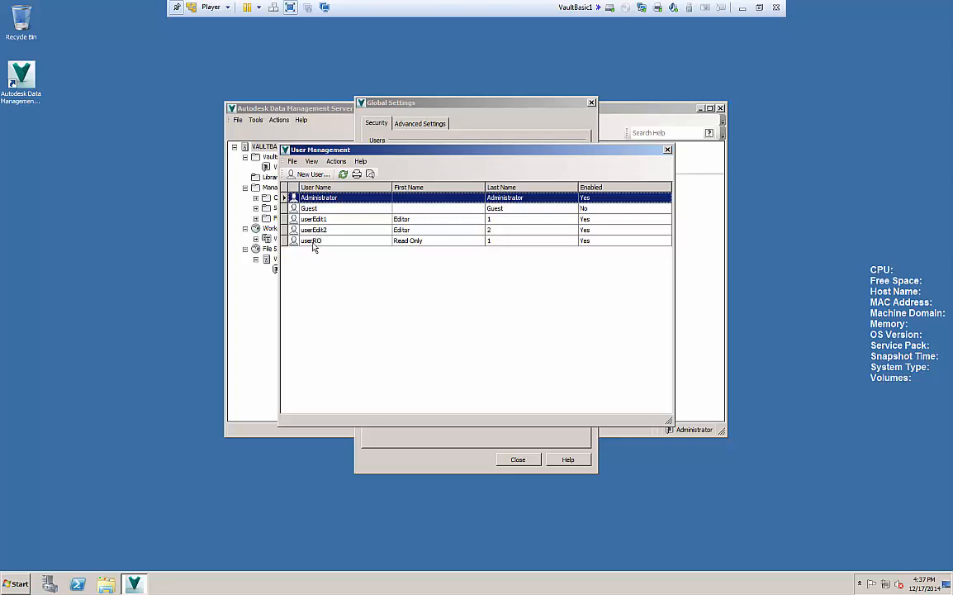
click(668, 150)
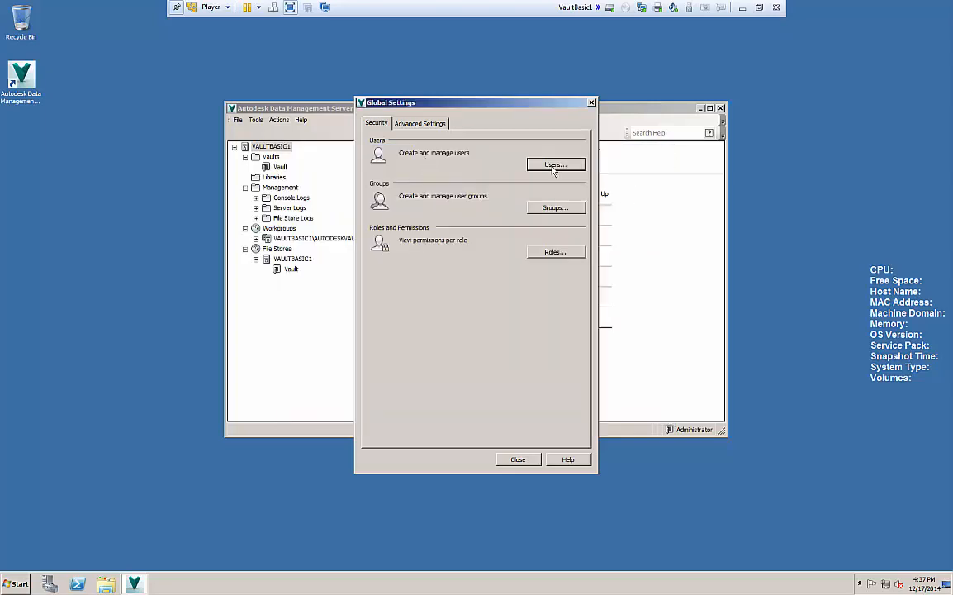
click(555, 165)
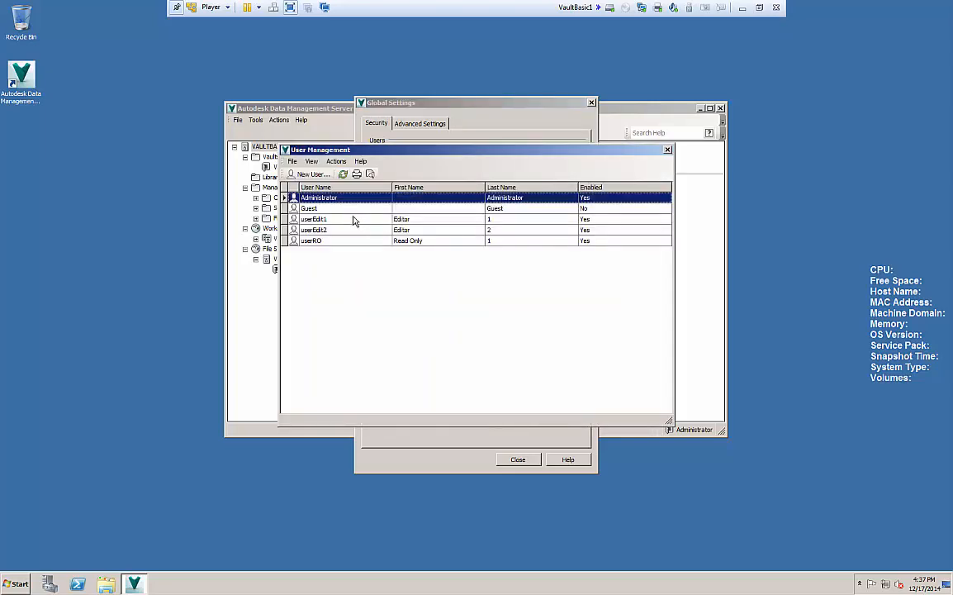
mouse_move(347, 225)
text(Mike)
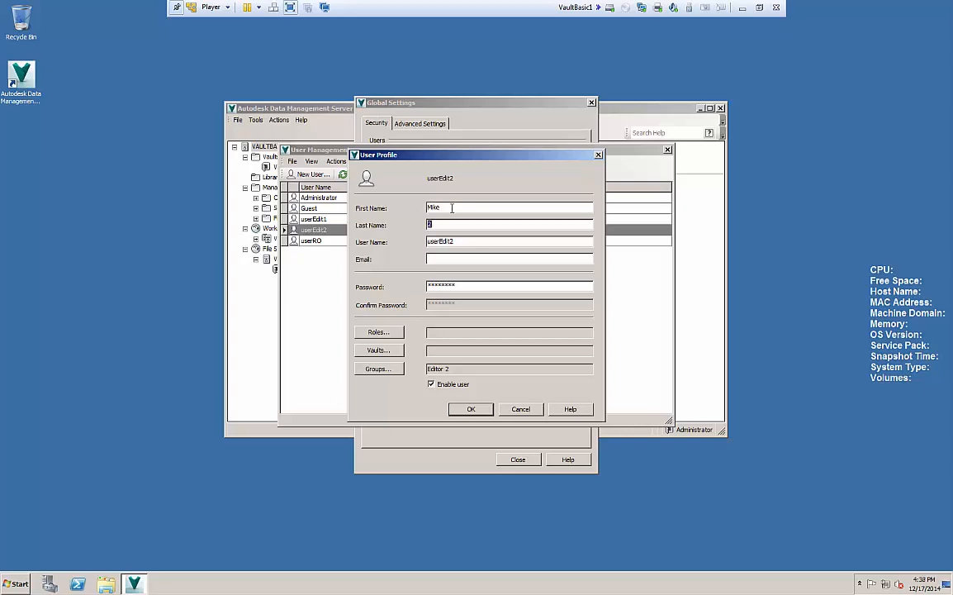
text(Carlson)
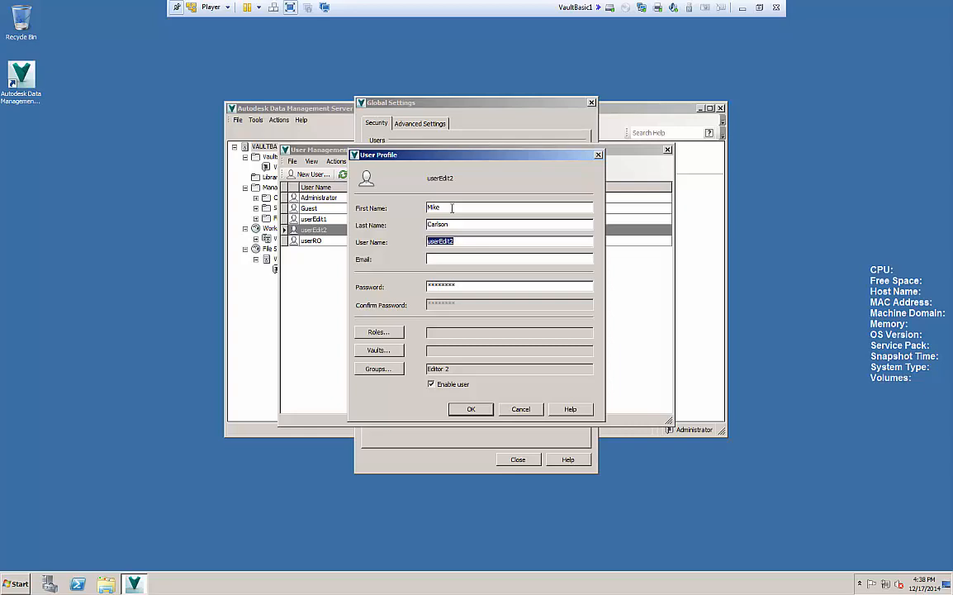
text(mike)
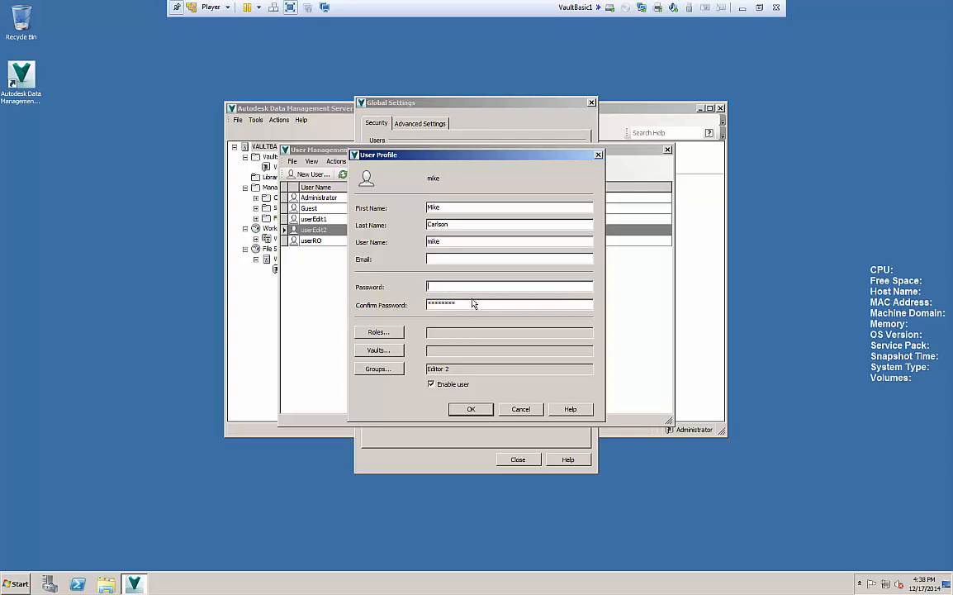
click(510, 304)
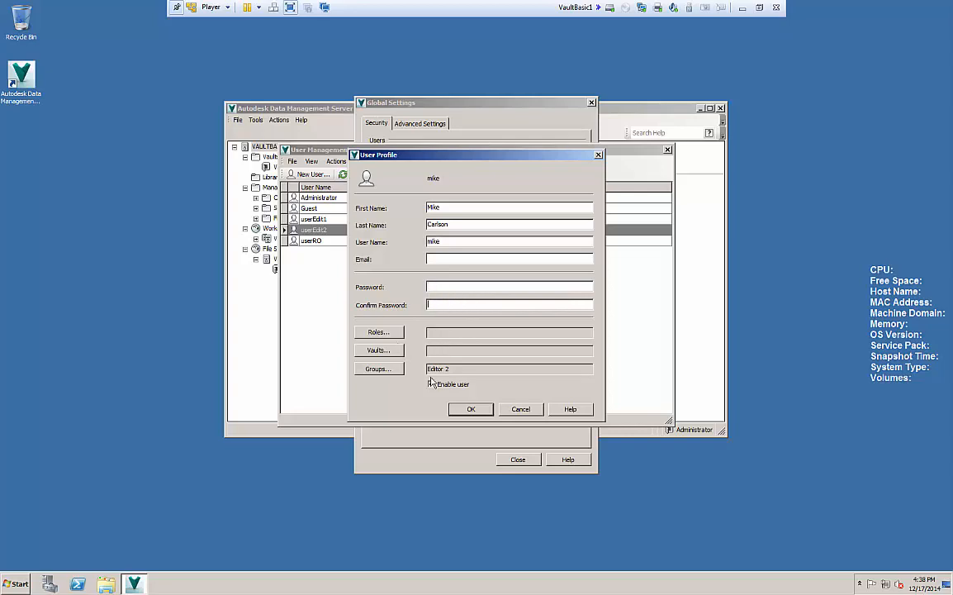
click(431, 384)
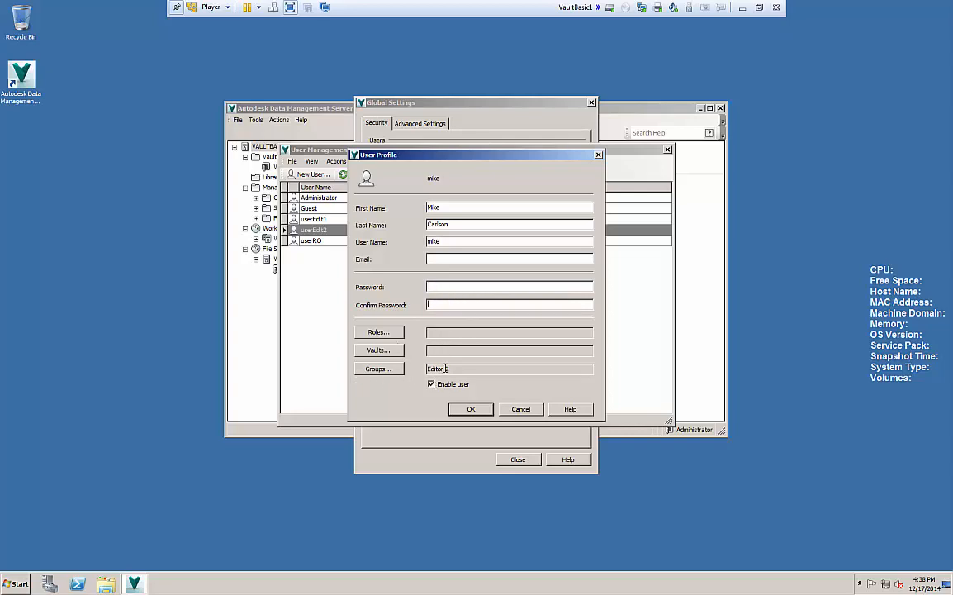
click(471, 409)
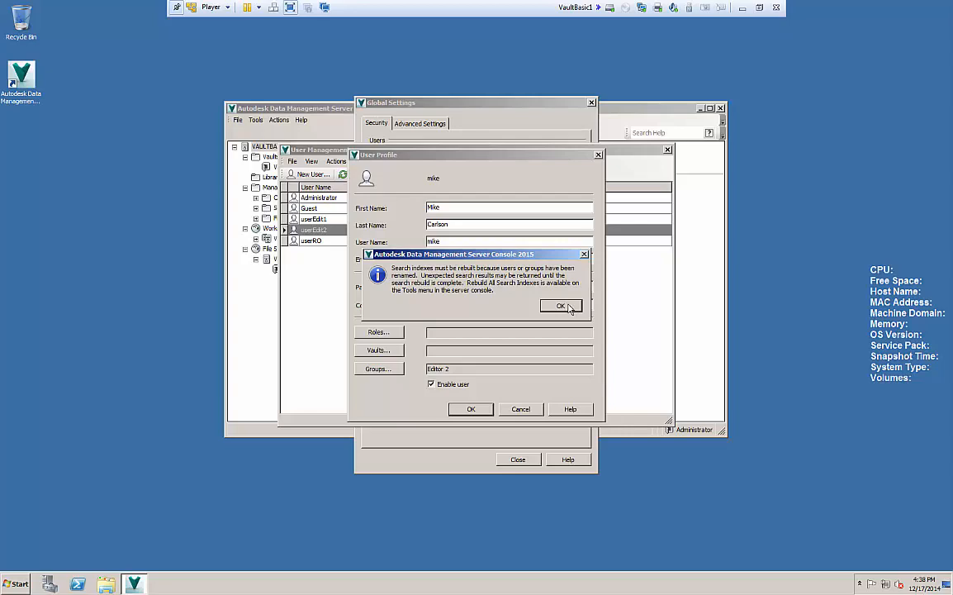
click(561, 305)
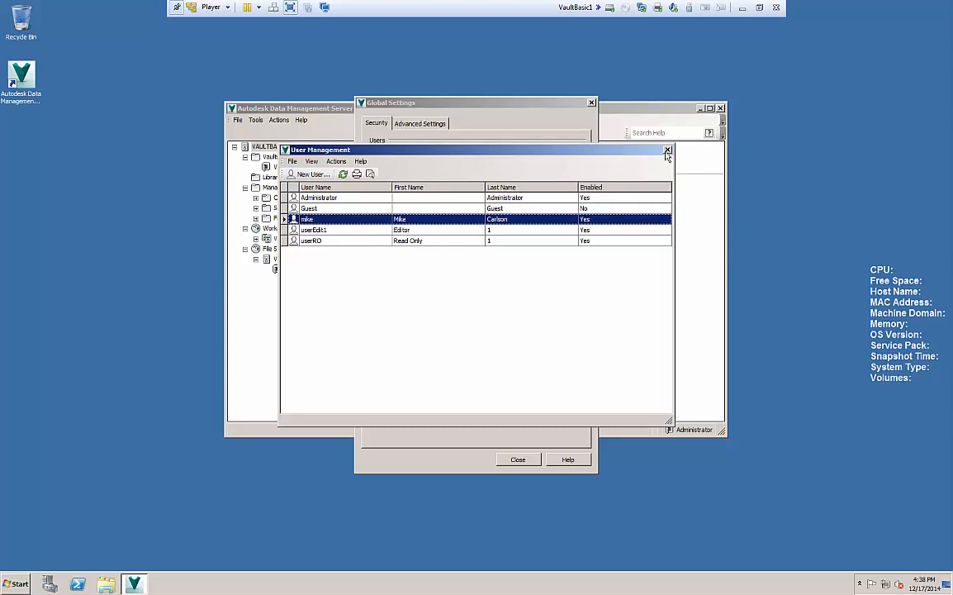
mouse_move(667, 153)
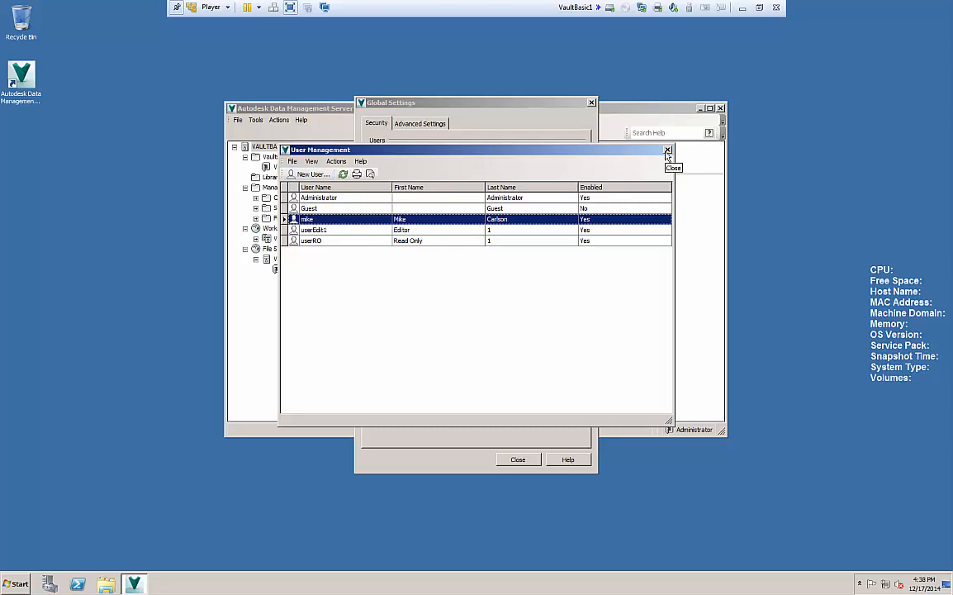
Step: Close User Management and Global Settings and view the Vault's details with file store C:\_VaultFS\Vault
click(668, 150)
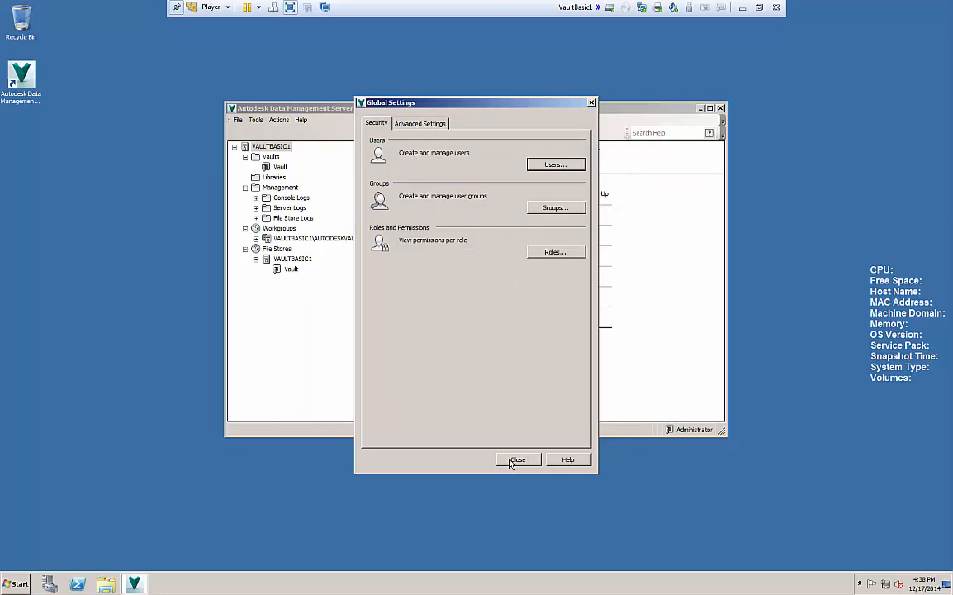
click(518, 459)
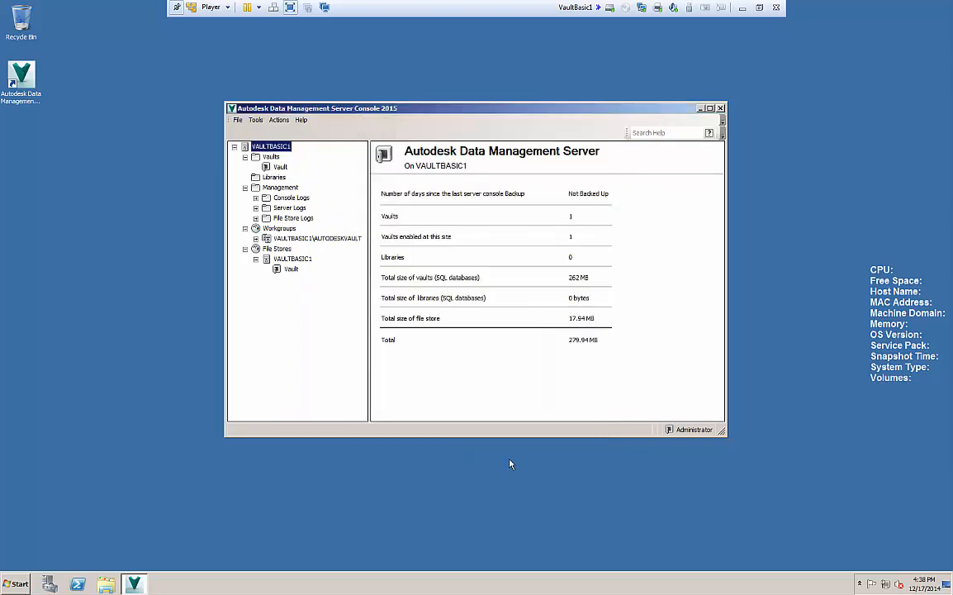
click(281, 167)
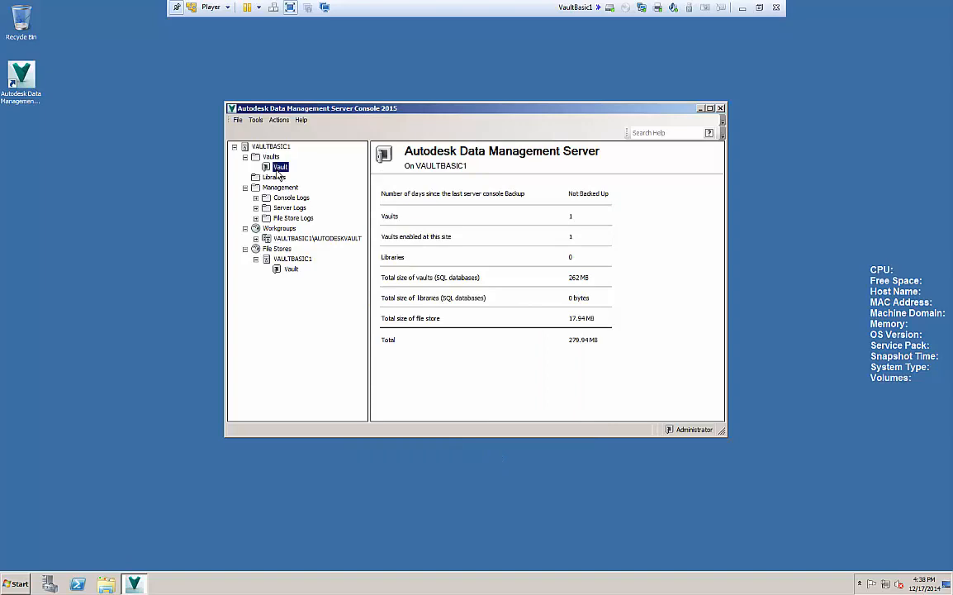
click(281, 166)
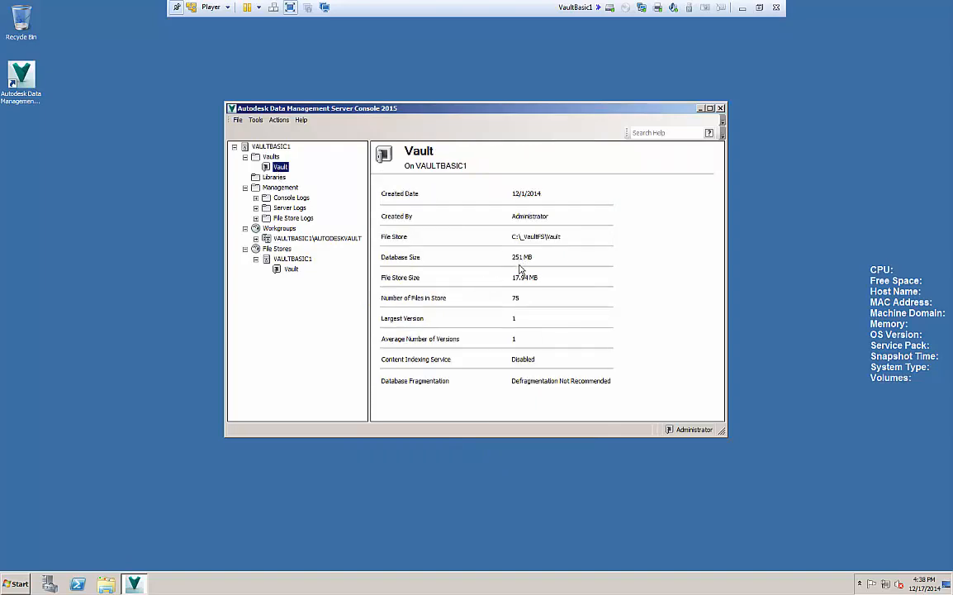
mouse_move(531, 297)
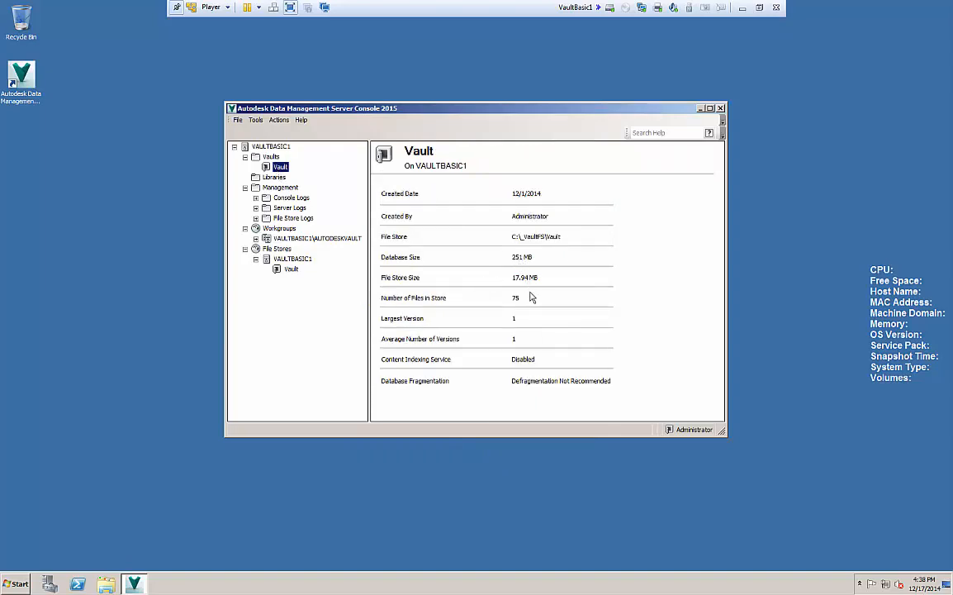
mouse_move(541, 333)
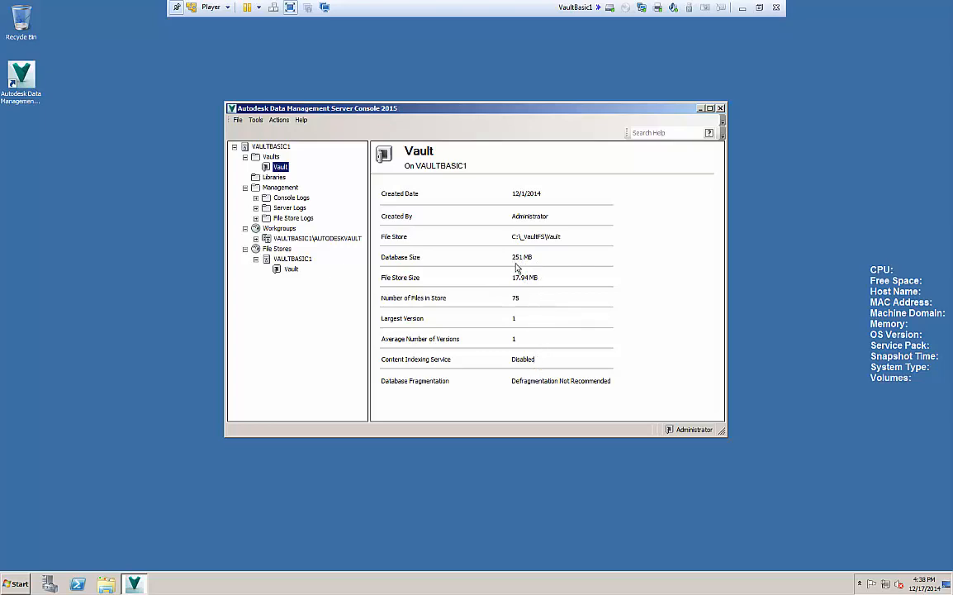
mouse_move(512, 269)
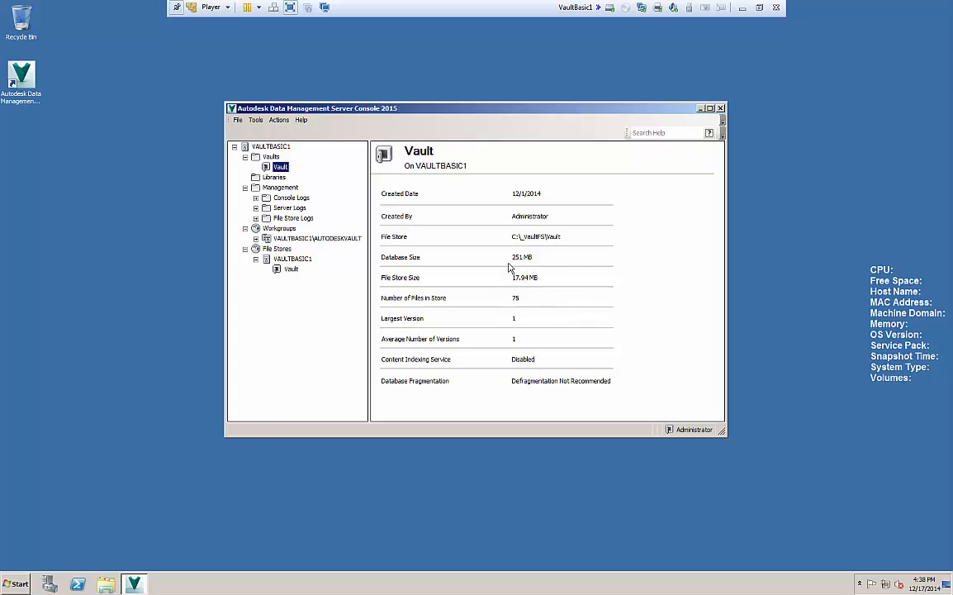